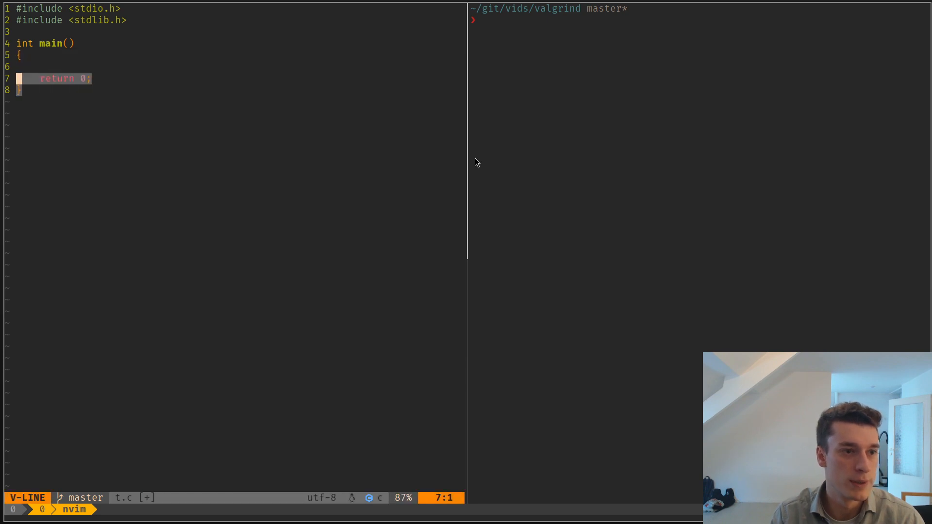
Add `int *p = malloc(32);` inside main, save, and type gcc -g t.c in the shell pane
{"action": "key", "text": "Escape"}
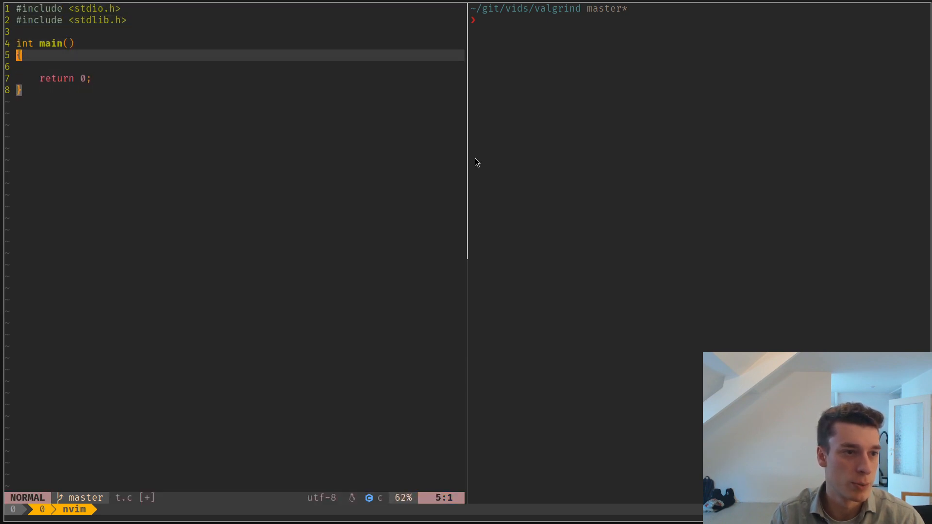
{"action": "key", "text": "o"}
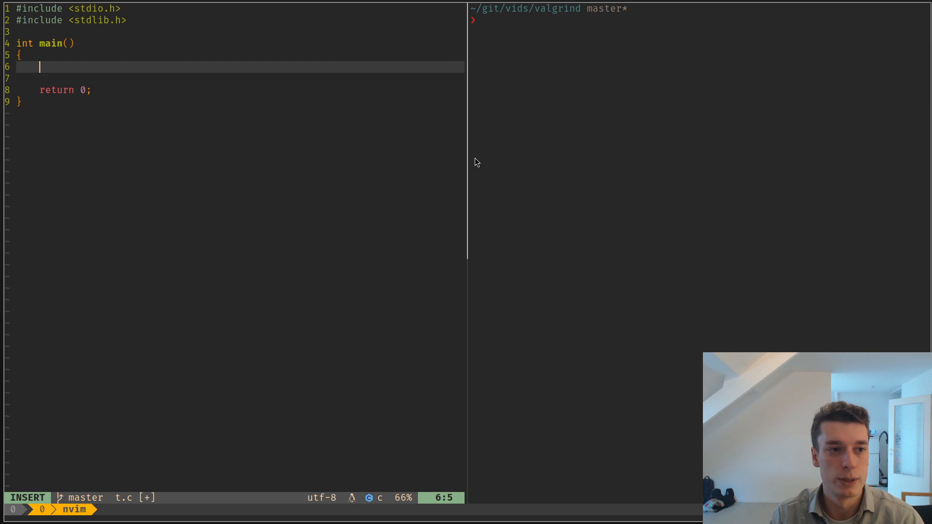
{"action": "type", "text": "int *p ="}
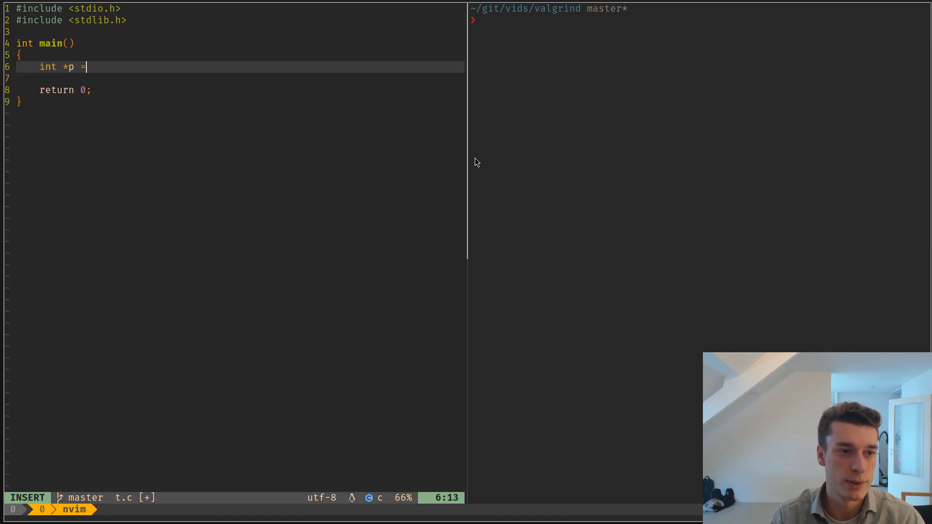
{"action": "type", "text": "malloc(32);"}
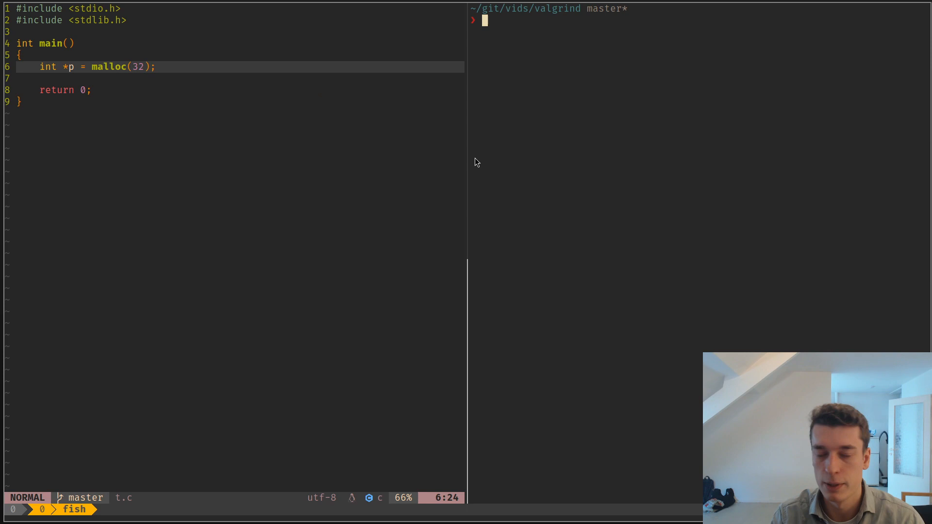
{"action": "type", "text": "gcc -g t.c"}
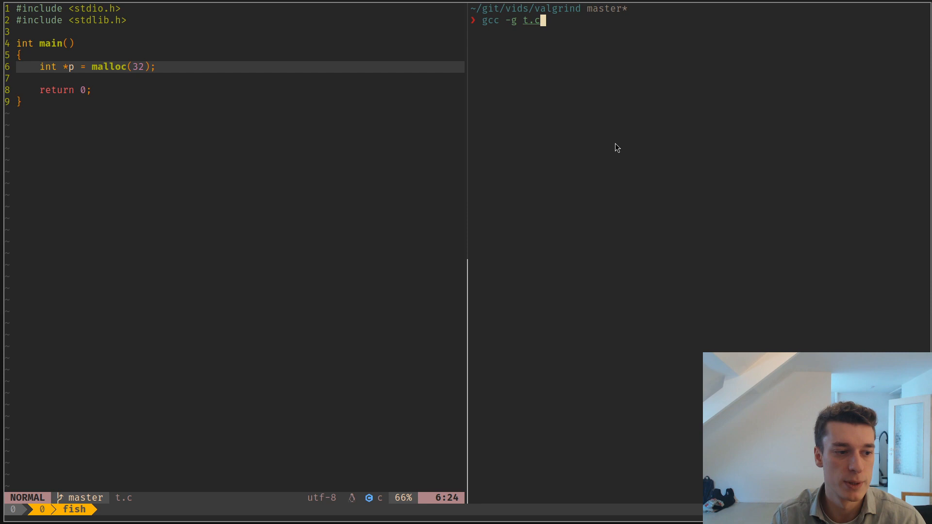
Compile with gcc -g and run valgrind ./a.out, reporting 32 bytes definitely lost
{"action": "key", "text": "Return"}
{"action": "type", "text": "valgrind    ./a.out"}
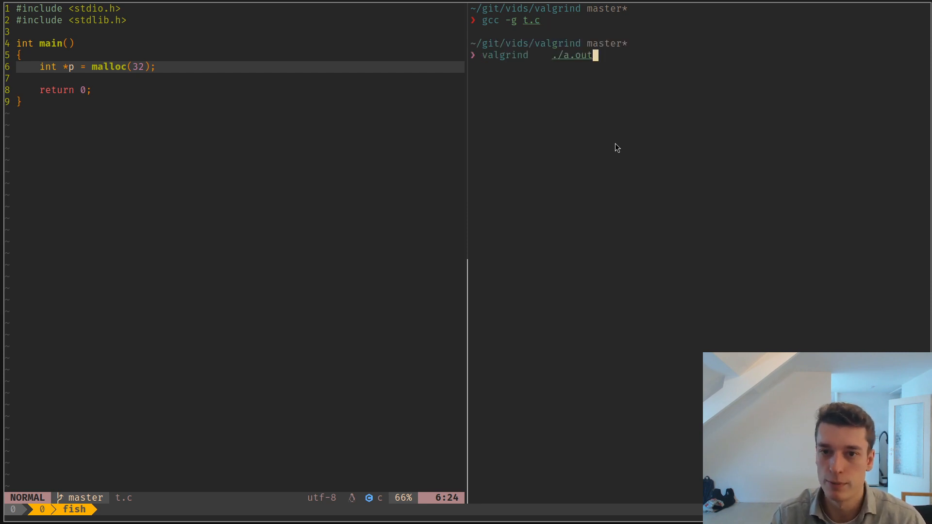
{"action": "key", "text": "Return"}
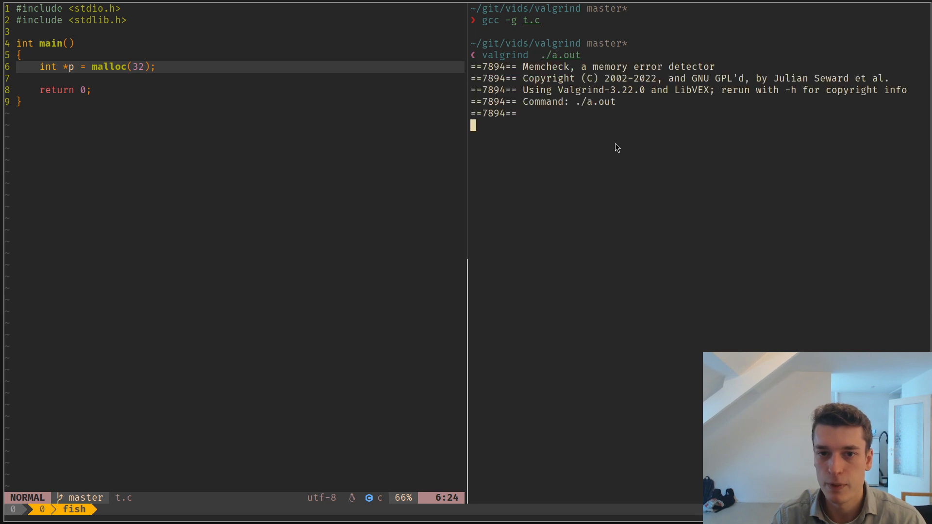
{"action": "key", "text": "Return"}
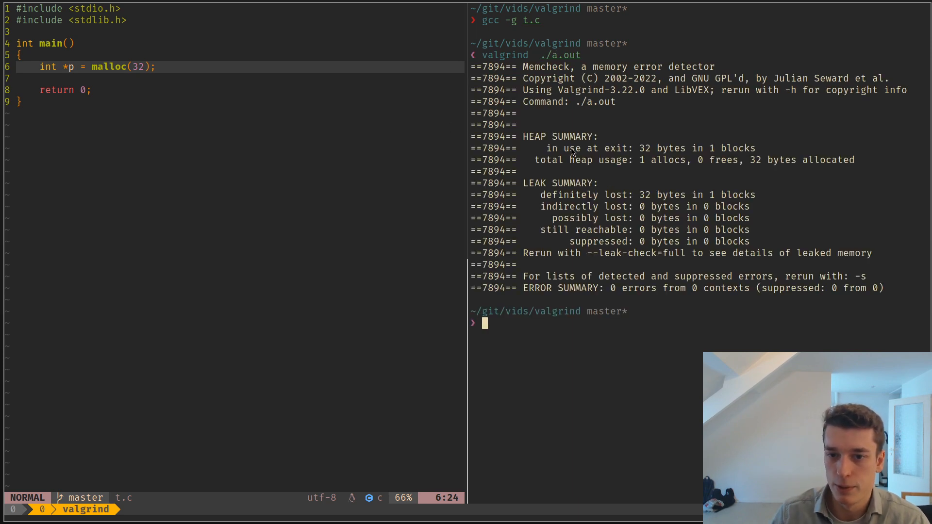
{"action": "mouse_move", "coordinate": [552, 153]}
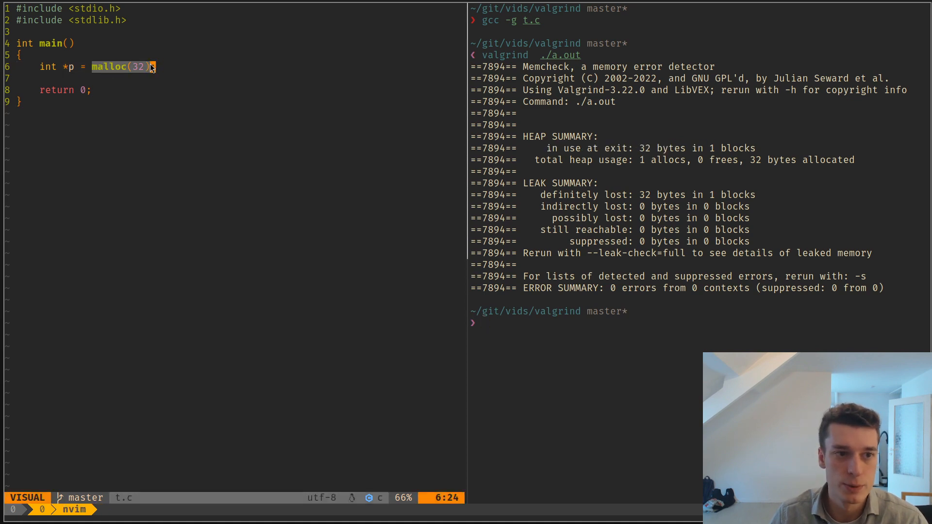
Comment out the malloc line, recompile and run valgrind to see no leaks possible, then clear the shell
{"action": "key", "text": "Escape"}
{"action": "type", "text": "gcc -g t.c"}
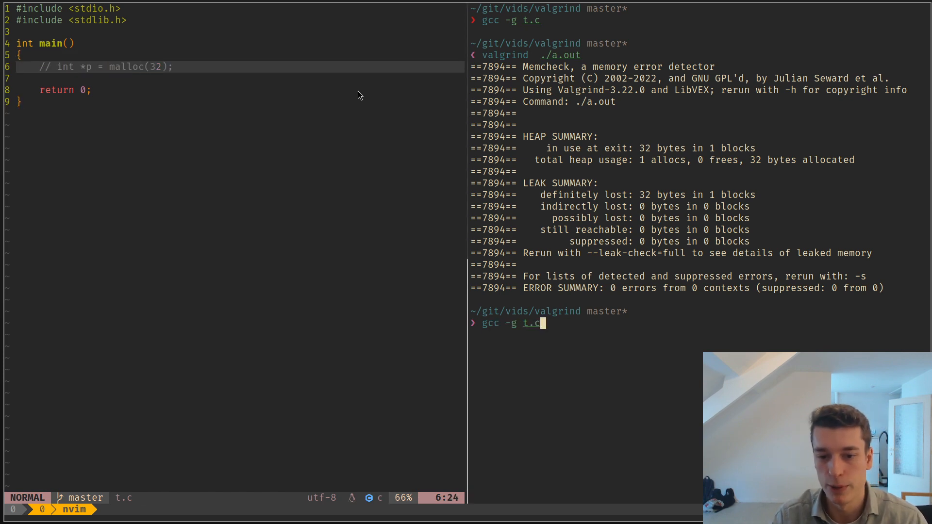
{"action": "key", "text": "Return"}
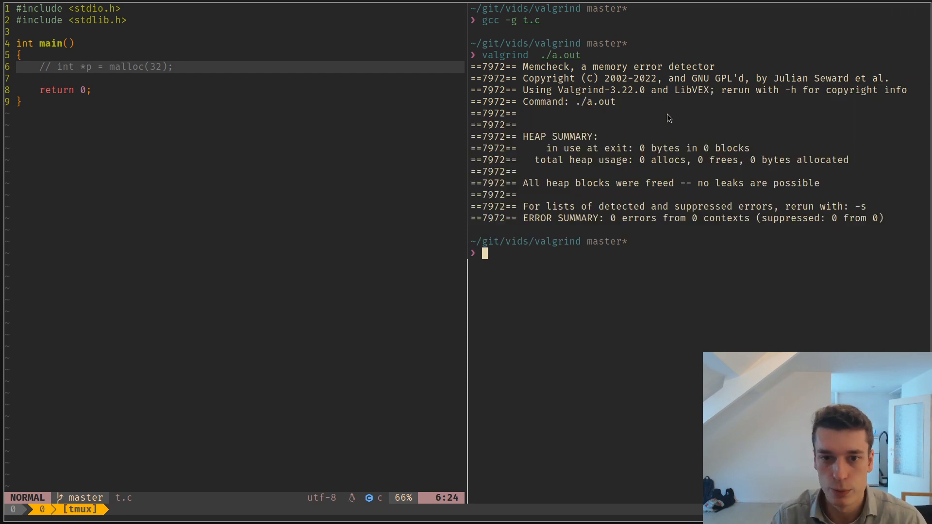
{"action": "type", "text": "valgrind ./a.outa"}
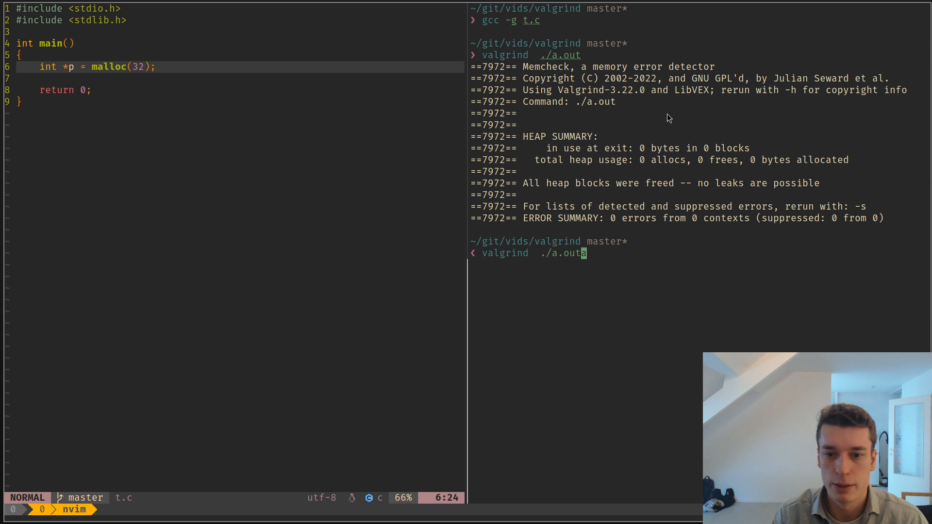
{"action": "key", "text": "Return"}
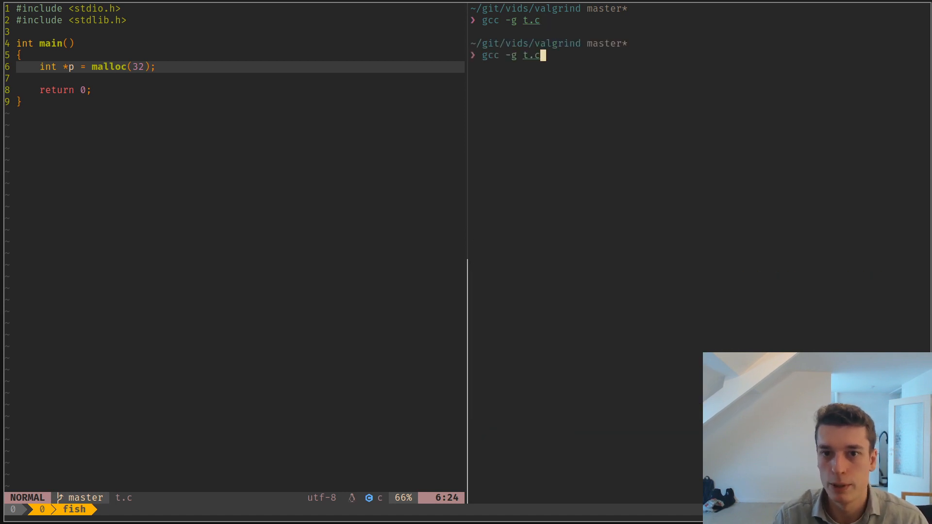
Recompile the restored code and run valgrind --leak-check=full, tracing the 32 bytes to t.c:6
{"action": "type", "text": "valgrind  ./a.out"}
{"action": "key", "text": "Return"}
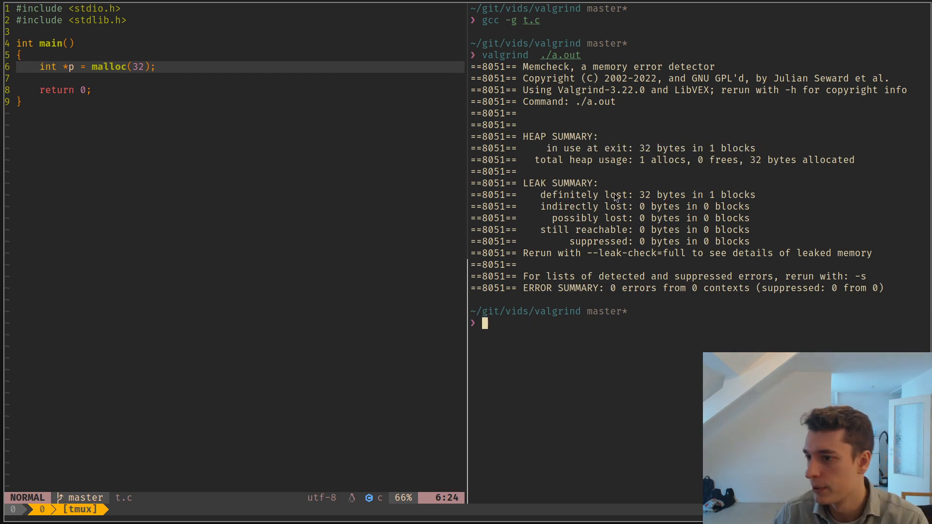
{"action": "key", "text": "Up"}
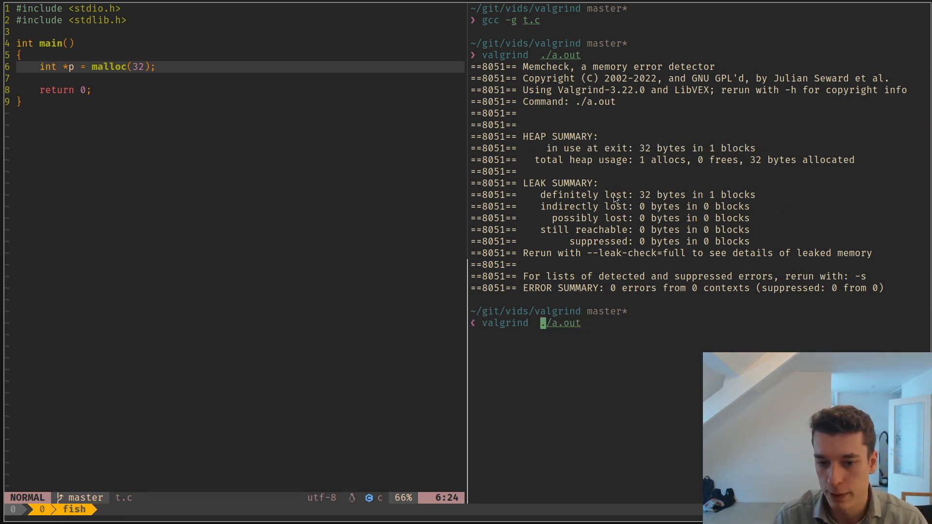
{"action": "type", "text": "--leak-"}
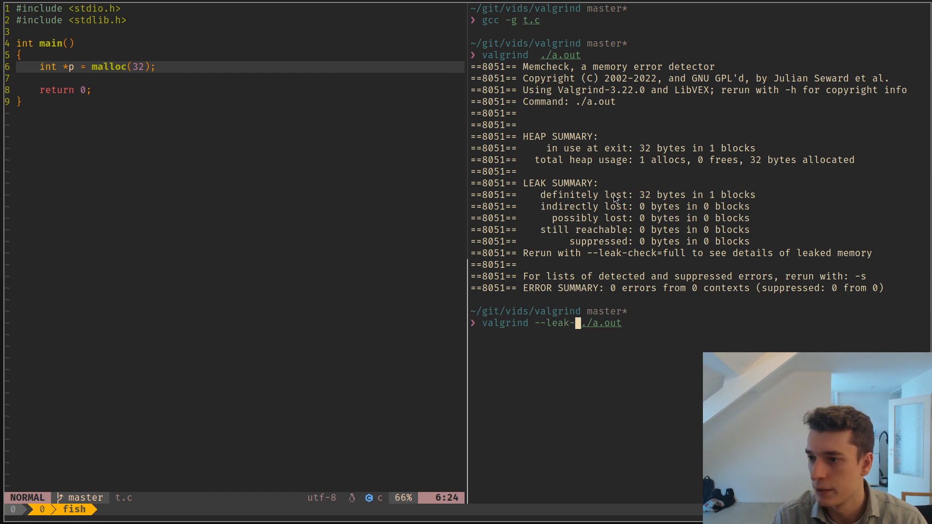
{"action": "type", "text": "check=full"}
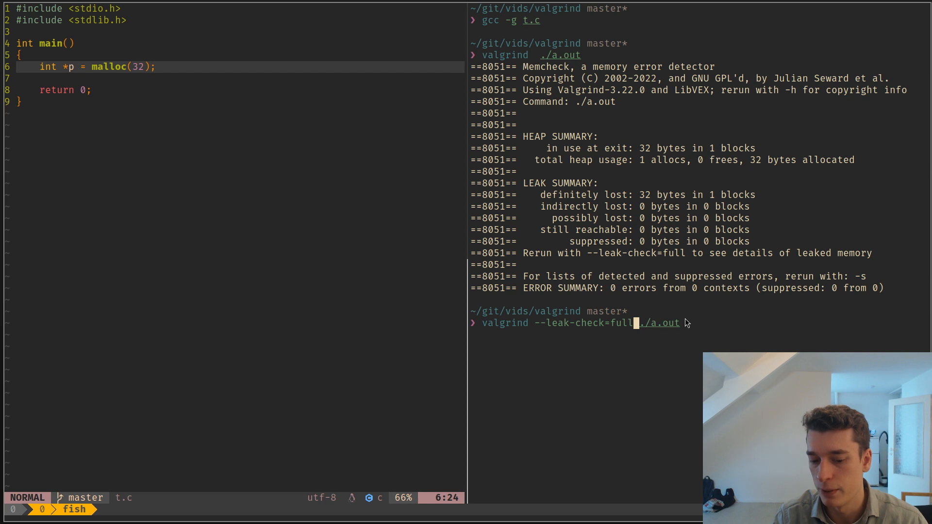
{"action": "key", "text": "Return"}
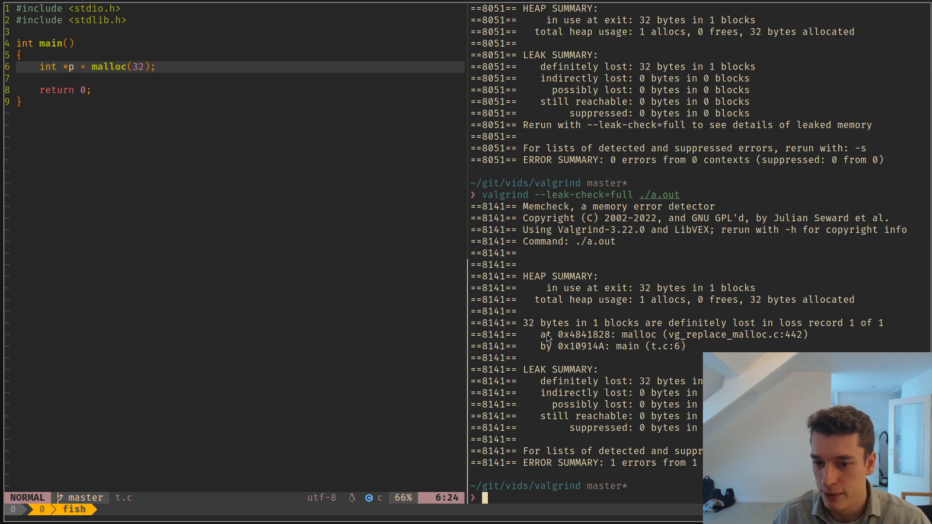
{"action": "mouse_move", "coordinate": [787, 343]}
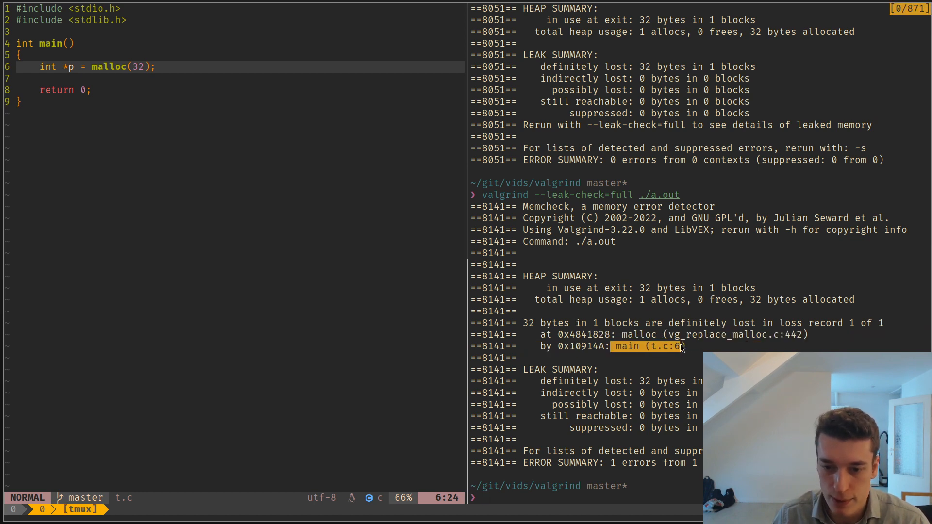
Briefly select the flagged allocation line 6 in Neovim and cancel the selection
{"action": "key", "text": "v"}
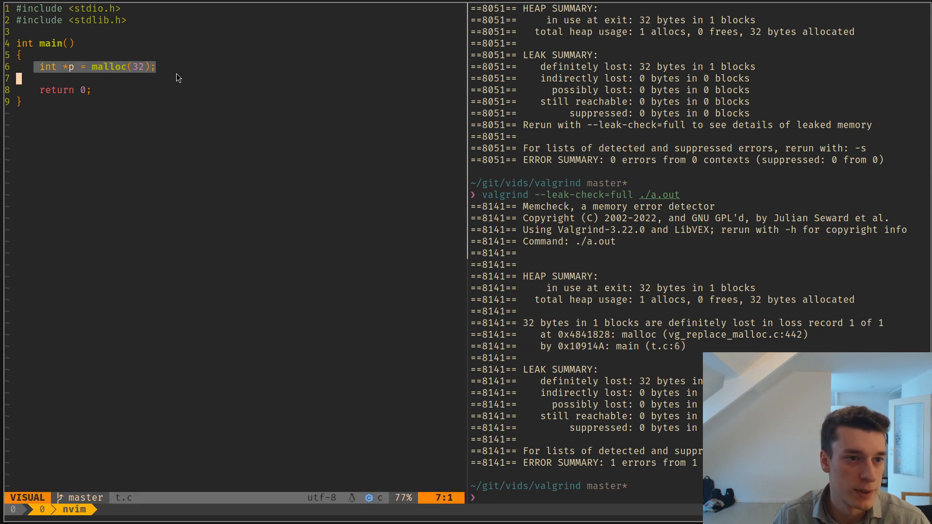
{"action": "key", "text": "Escape"}
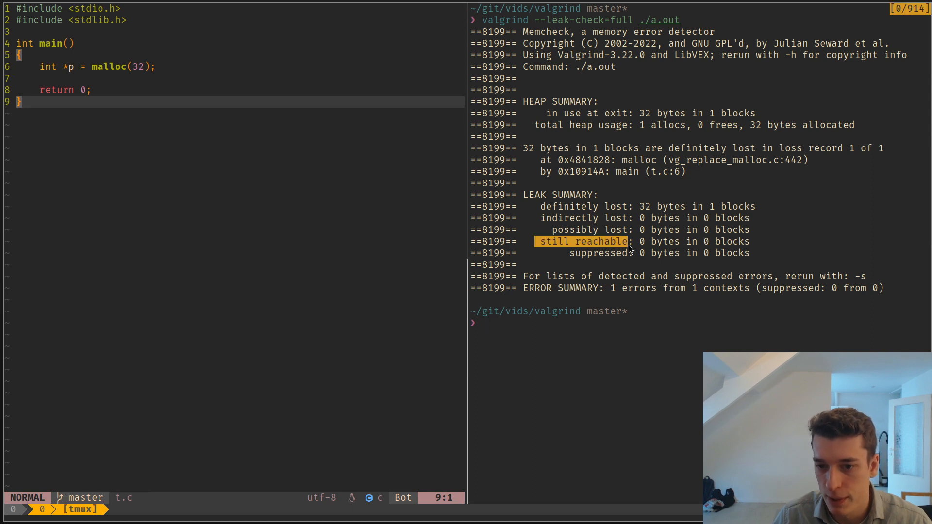
{"action": "mouse_move", "coordinate": [555, 214]}
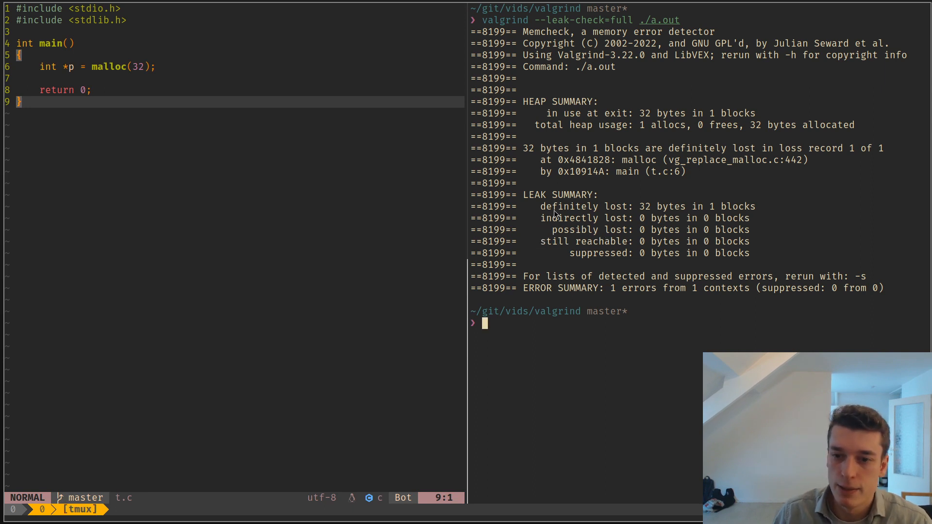
{"action": "mouse_move", "coordinate": [539, 204]}
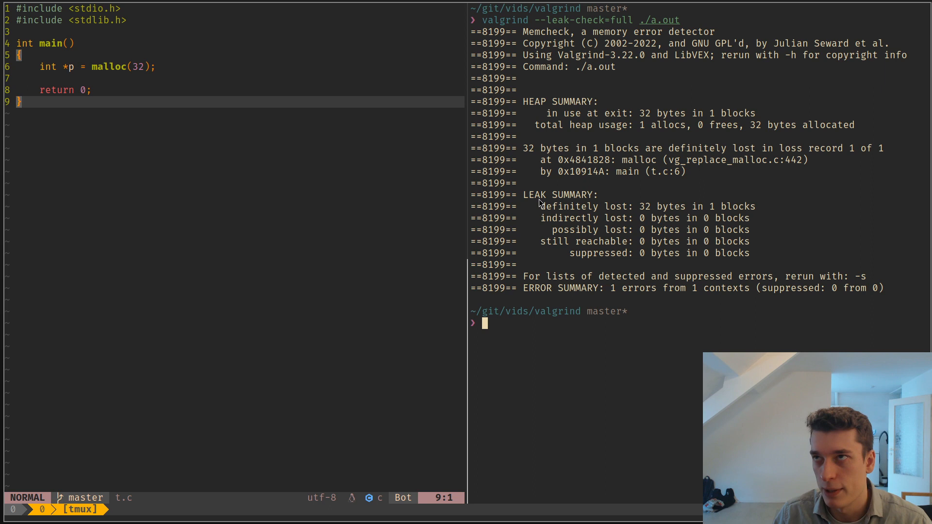
{"action": "mouse_move", "coordinate": [543, 213]}
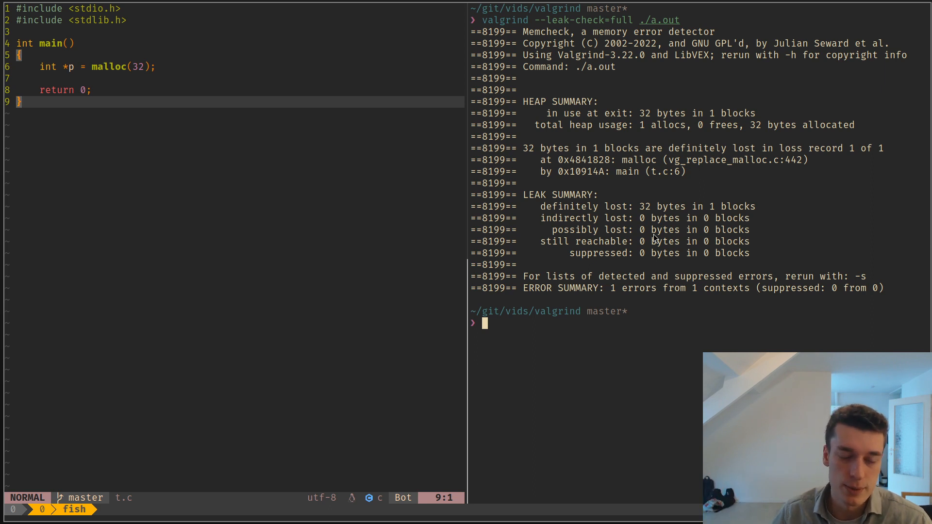
{"action": "mouse_move", "coordinate": [544, 233]}
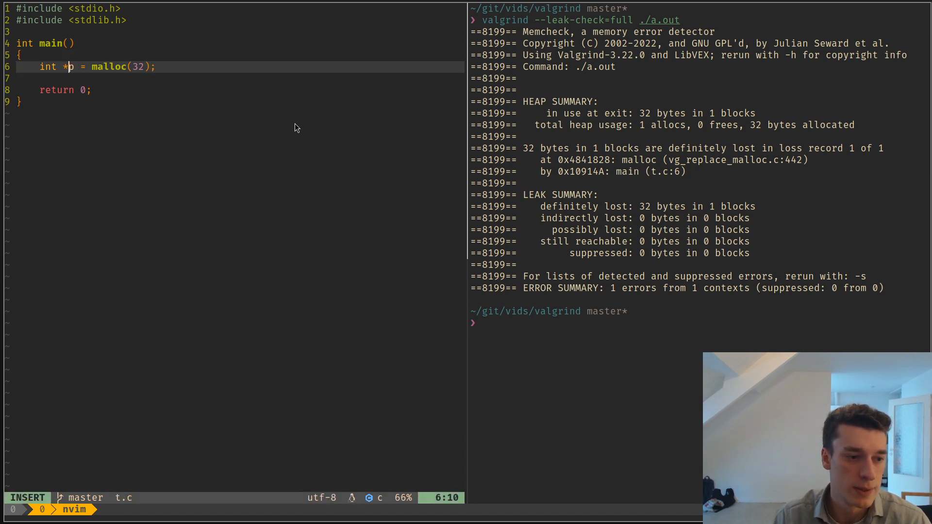
Add `p[0] = malloc(32);` below the declaration, save, and type gcc -g t.c in the shell
{"action": "key", "text": "Escape"}
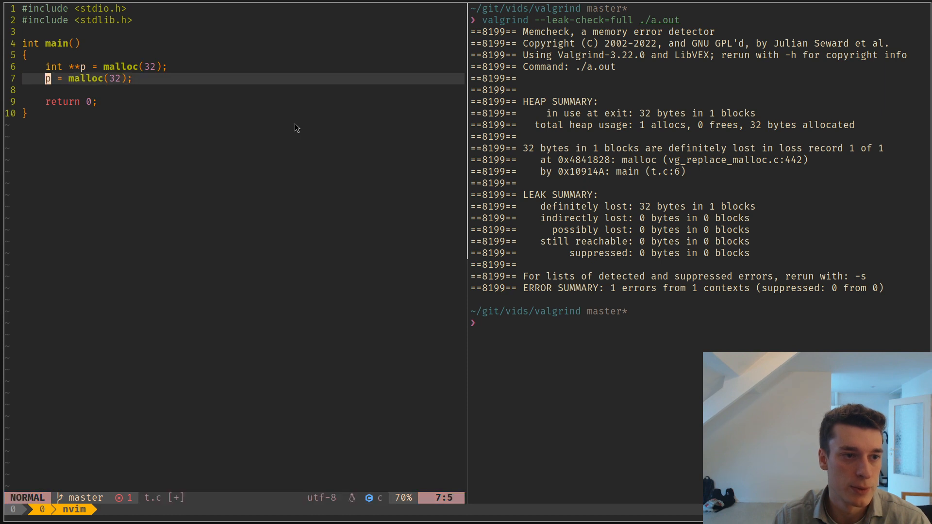
{"action": "type", "text": "[0]"}
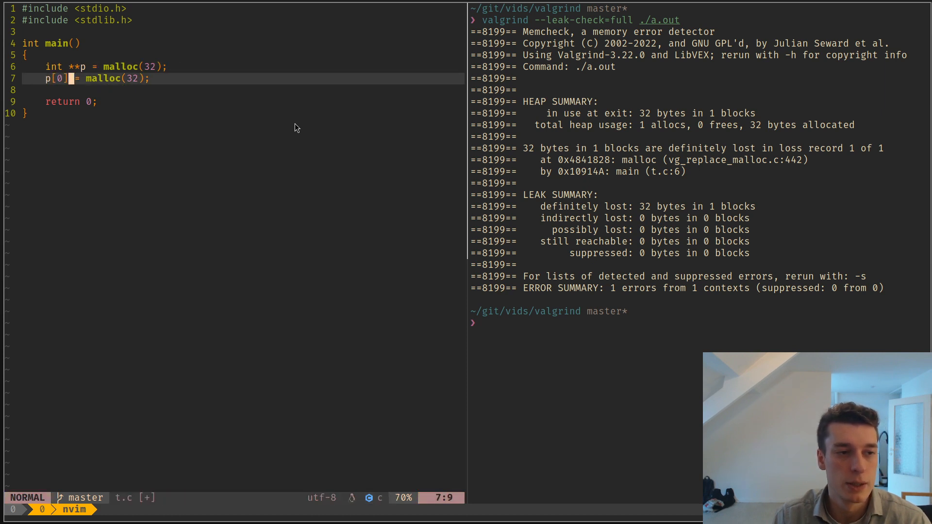
{"action": "key", "text": "k"}
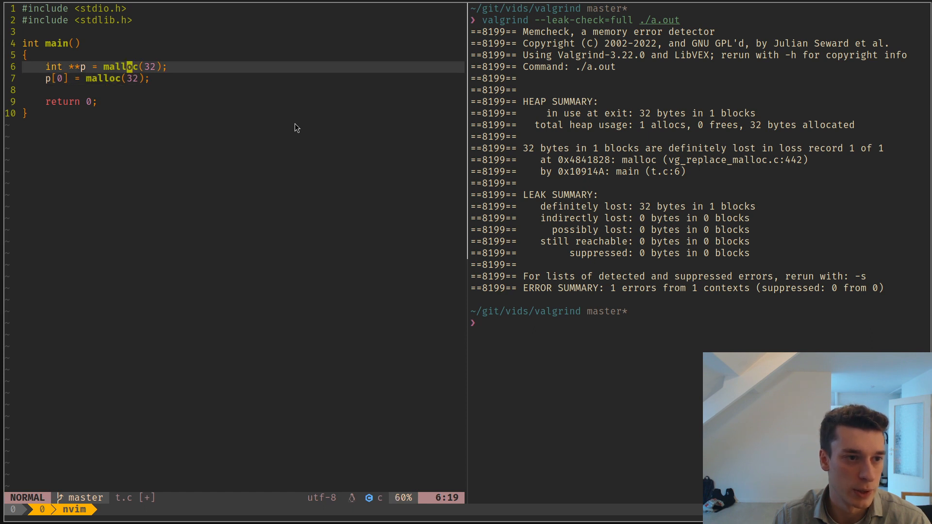
{"action": "type", "text": "gcc -g t.c"}
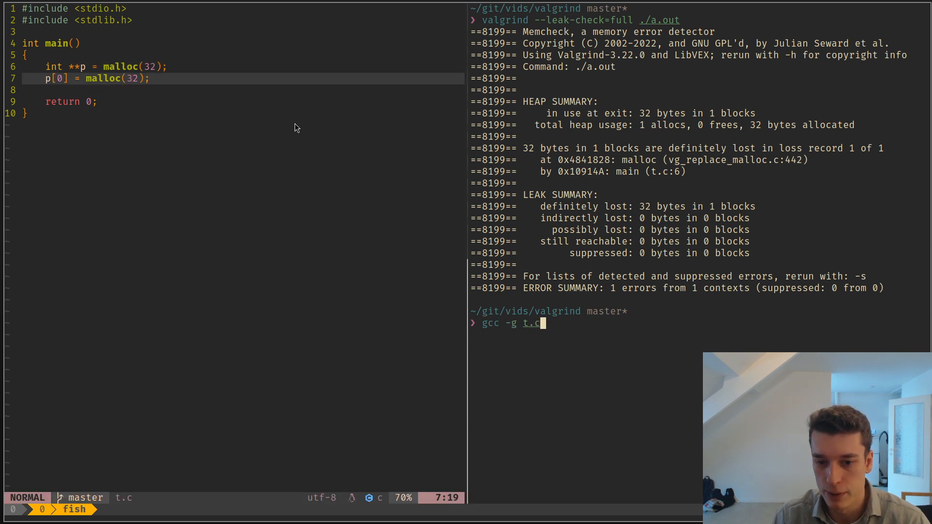
Rebuild t.c so valgrind can report 32 bytes definitely and 32 indirectly lost
{"action": "key", "text": "Return"}
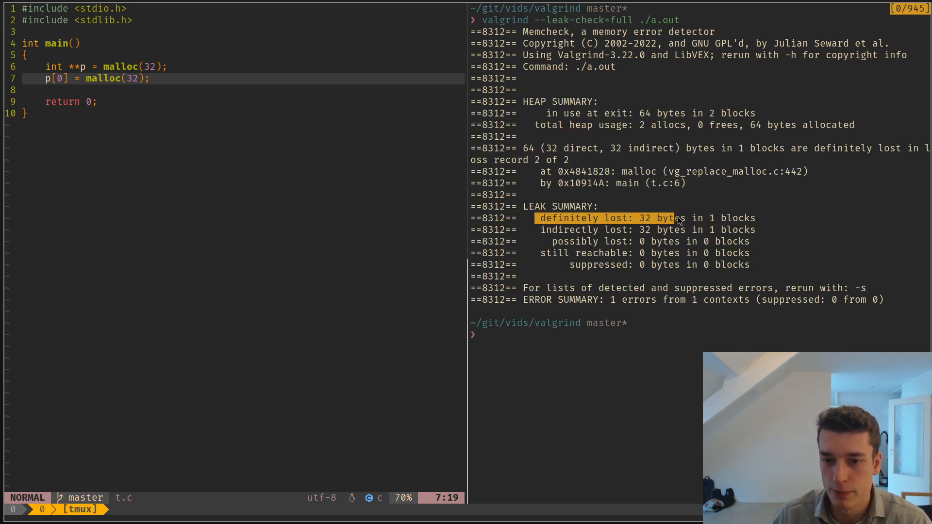
{"action": "mouse_move", "coordinate": [597, 230]}
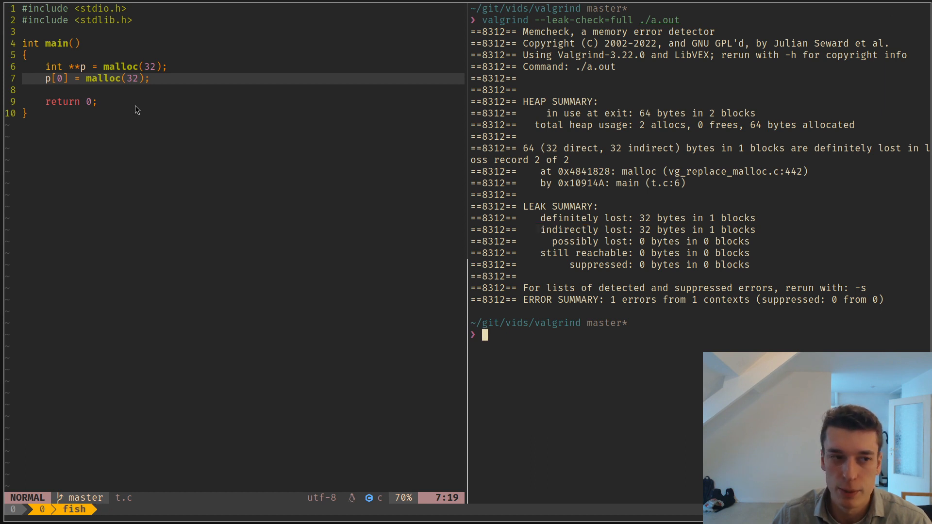
{"action": "mouse_move", "coordinate": [154, 106]}
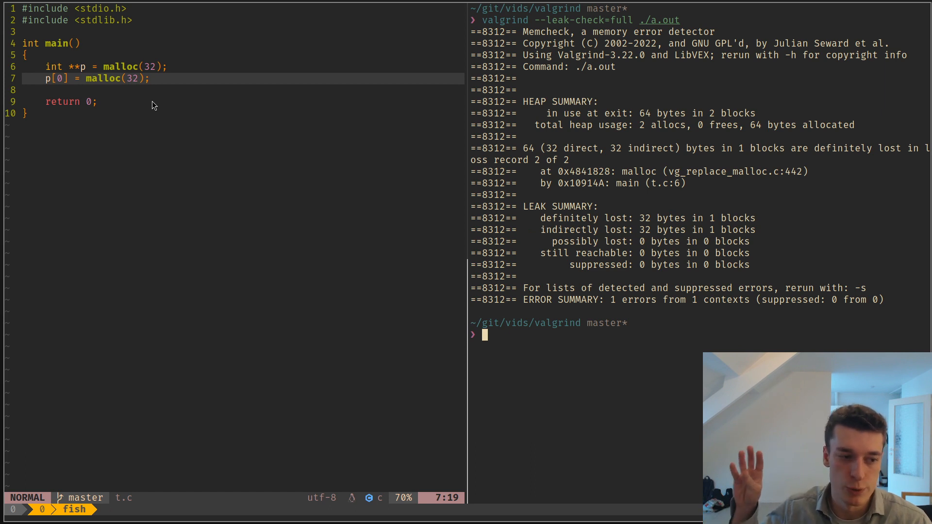
{"action": "mouse_move", "coordinate": [267, 95]}
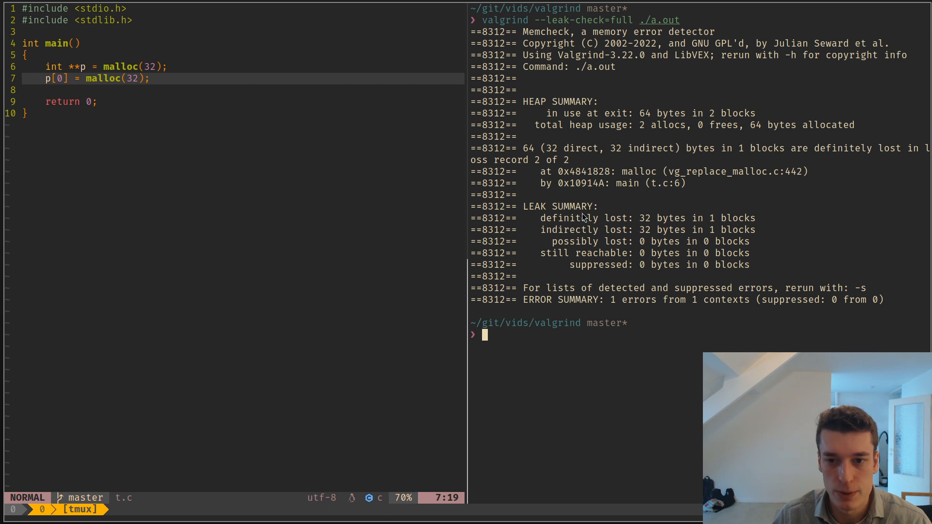
{"action": "mouse_move", "coordinate": [173, 92]}
{"action": "type", "text": "static"}
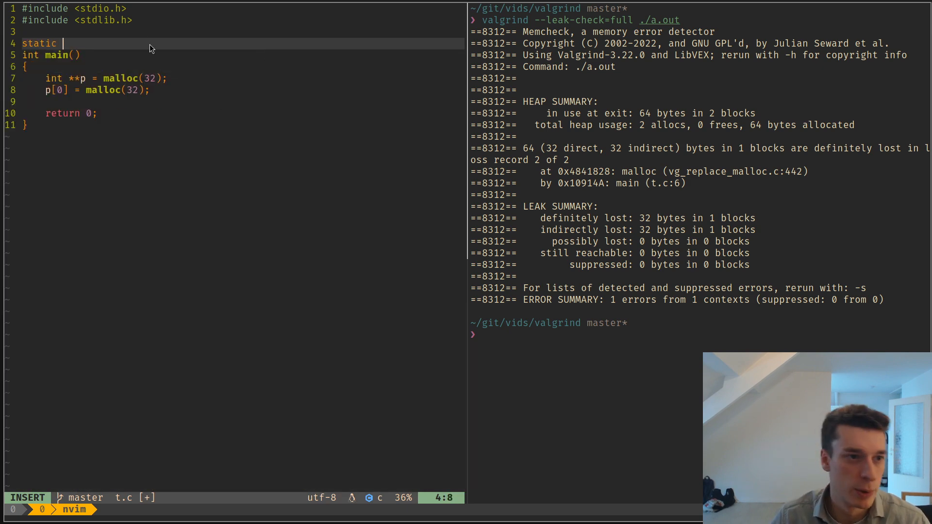
Declare `static int *p = NULL;`, assign `p = malloc(32);` in main, save and rerun valgrind: 32 bytes still reachable
{"action": "type", "text": "int *p"}
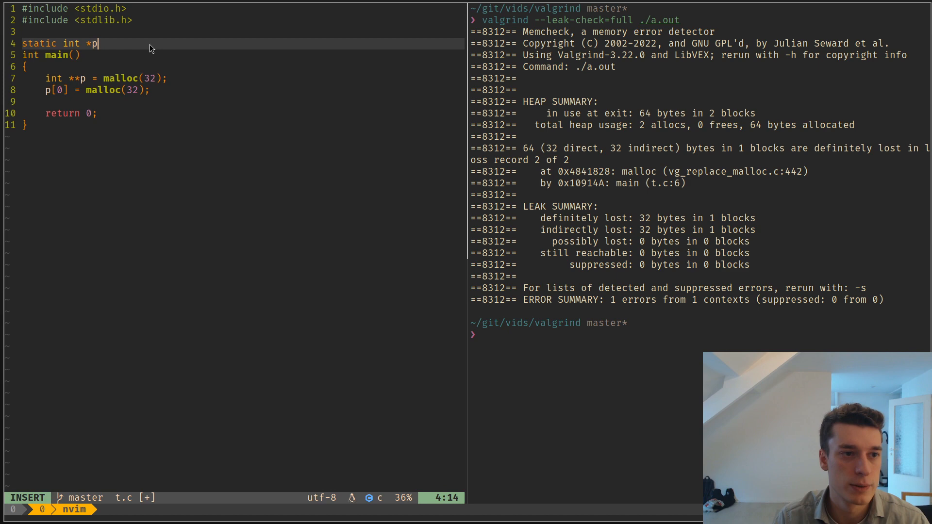
{"action": "type", "text": "= NULL;"}
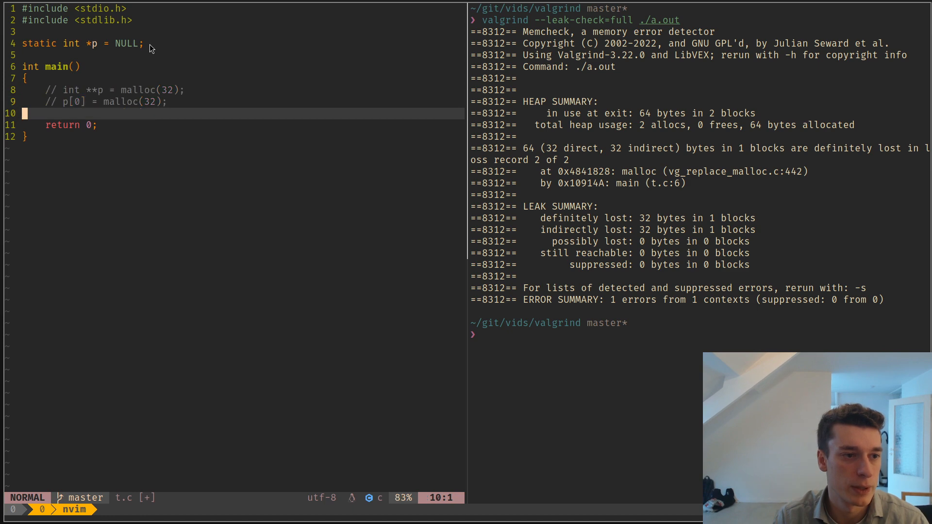
{"action": "type", "text": "p ="}
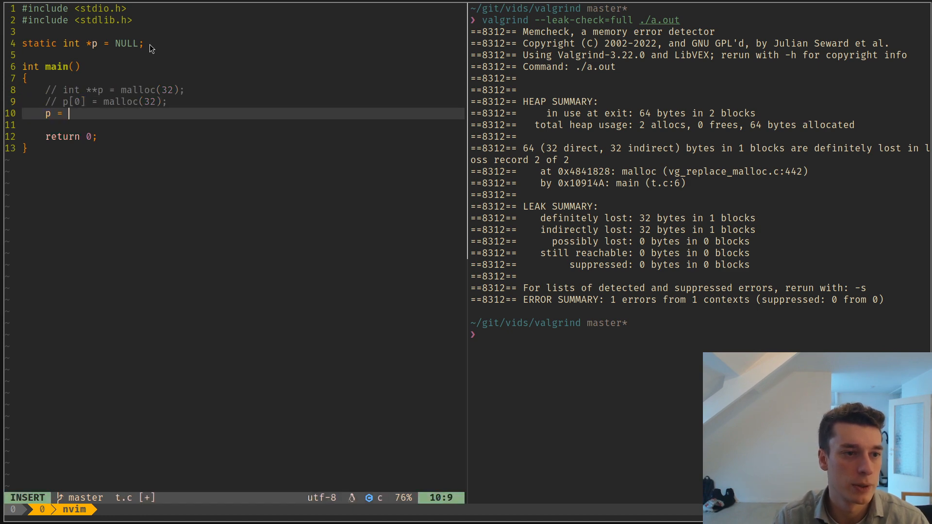
{"action": "type", "text": "malloc(32"}
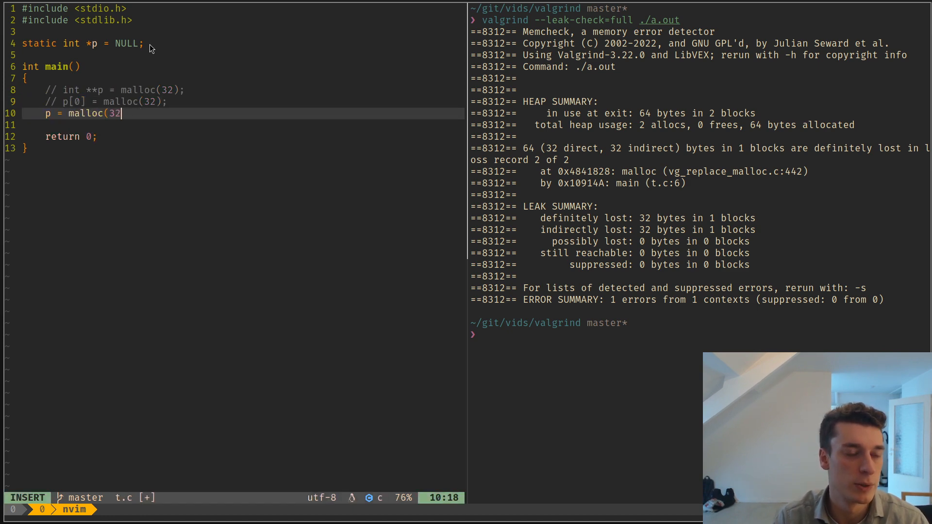
{"action": "key", "text": "Escape"}
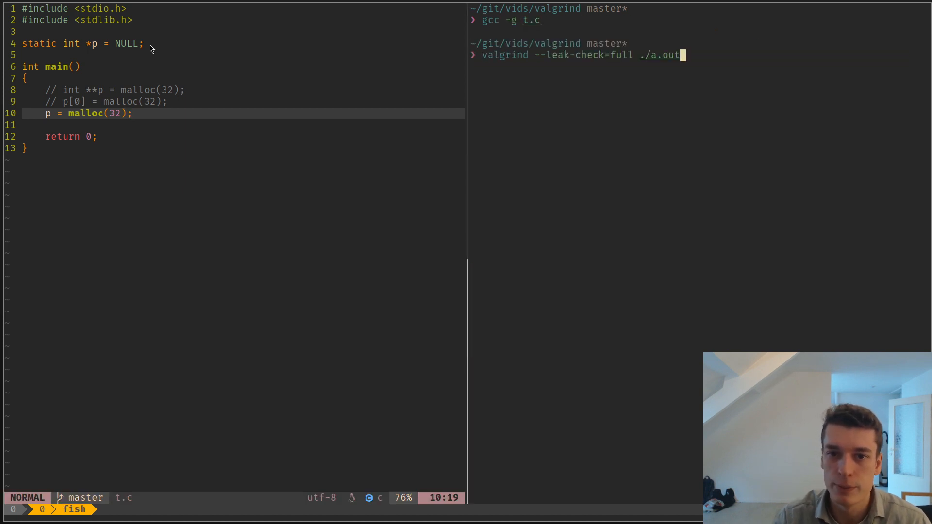
{"action": "key", "text": "Return"}
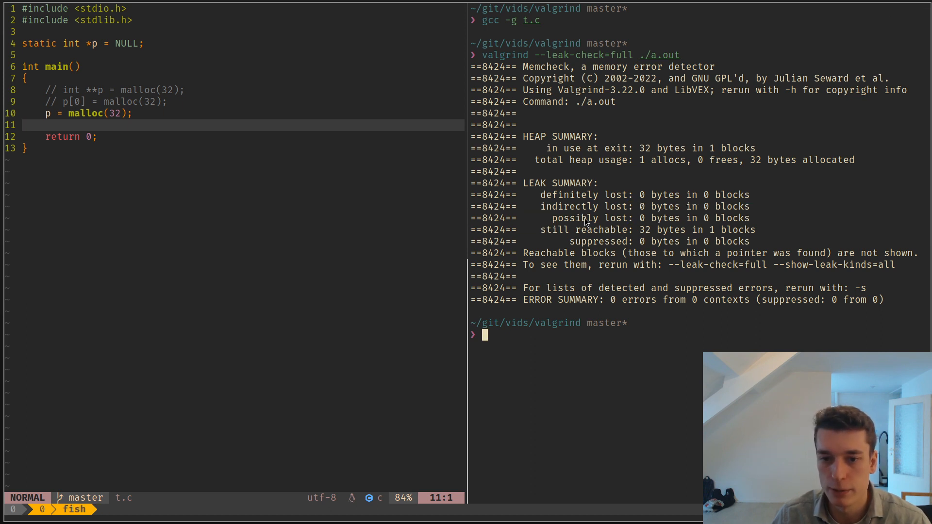
{"action": "mouse_move", "coordinate": [657, 222]}
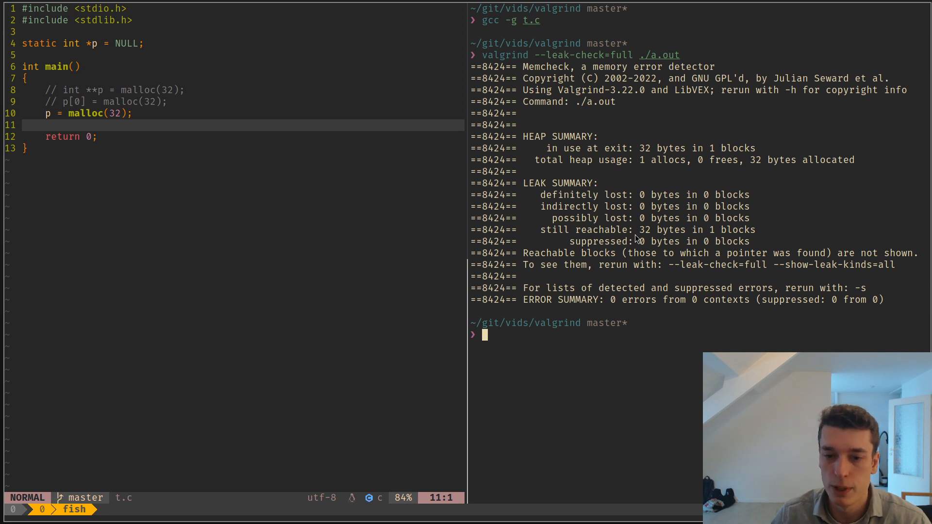
{"action": "mouse_move", "coordinate": [582, 239]}
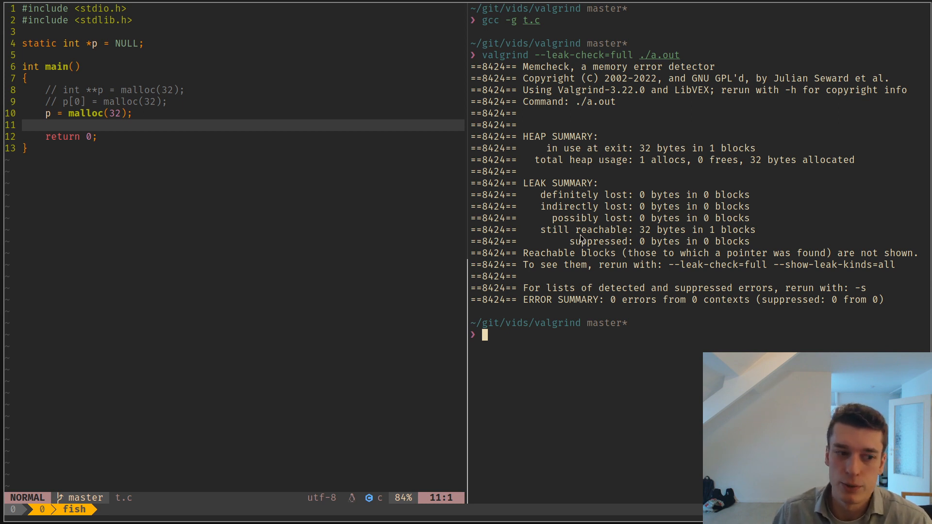
{"action": "mouse_move", "coordinate": [605, 263]}
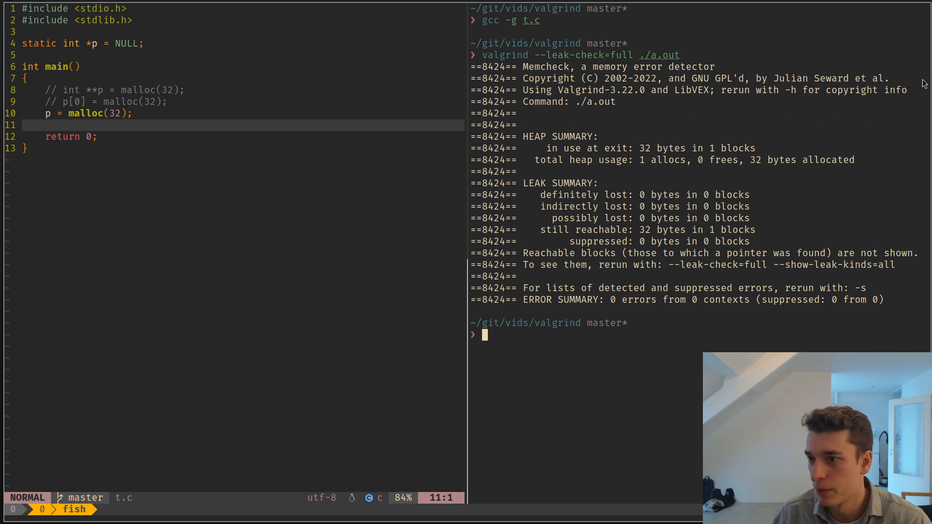
{"action": "mouse_move", "coordinate": [742, 153]}
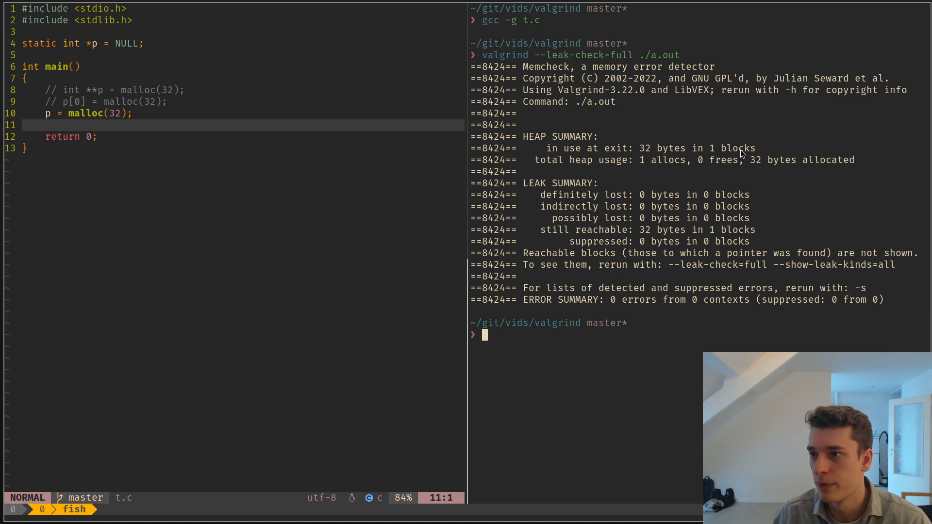
{"action": "mouse_move", "coordinate": [647, 147]}
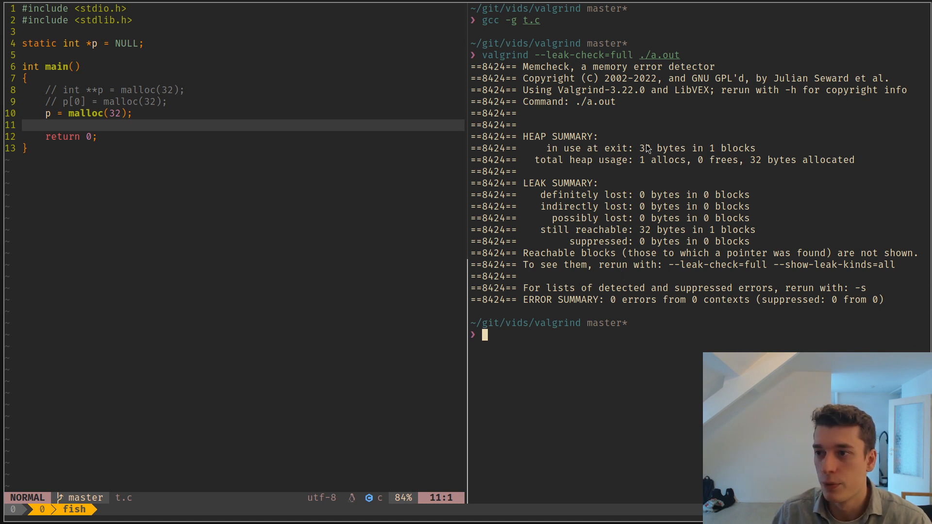
{"action": "mouse_move", "coordinate": [890, 76]}
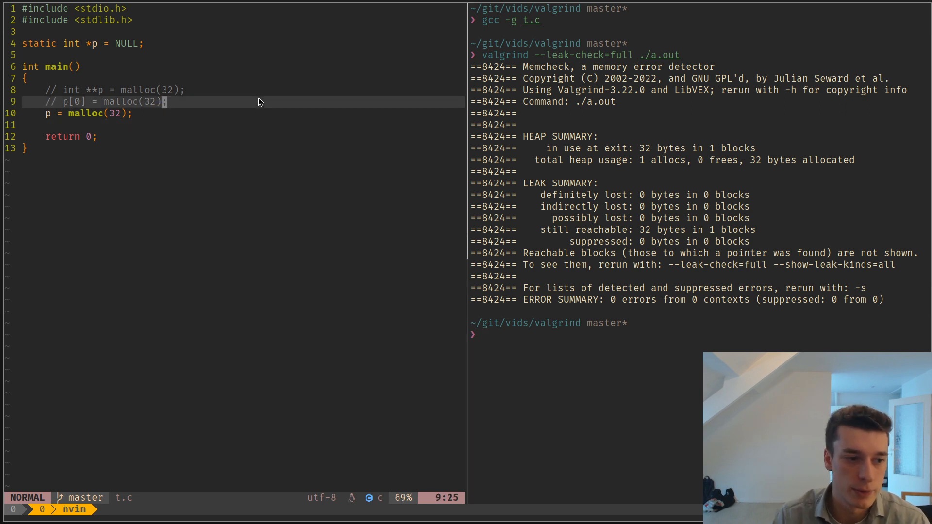
Undo the static pointer changes, start a printf line and delete the stray `p = malloc` line
{"action": "key", "text": "j"}
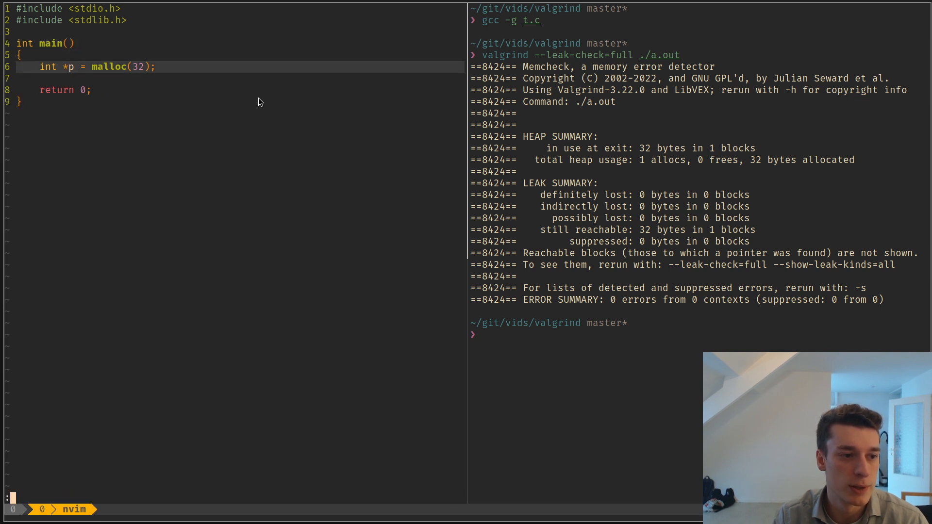
{"action": "key", "text": "Escape"}
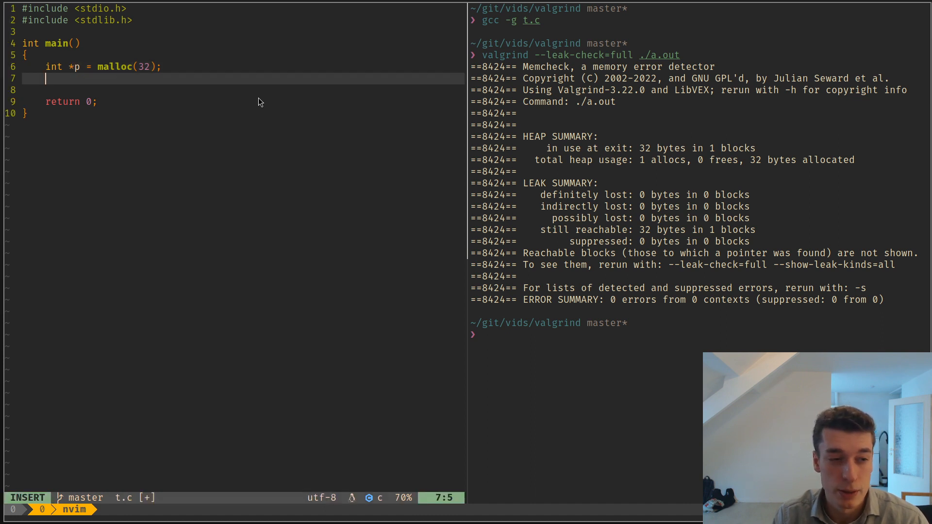
{"action": "type", "text": "printf(\"%"}
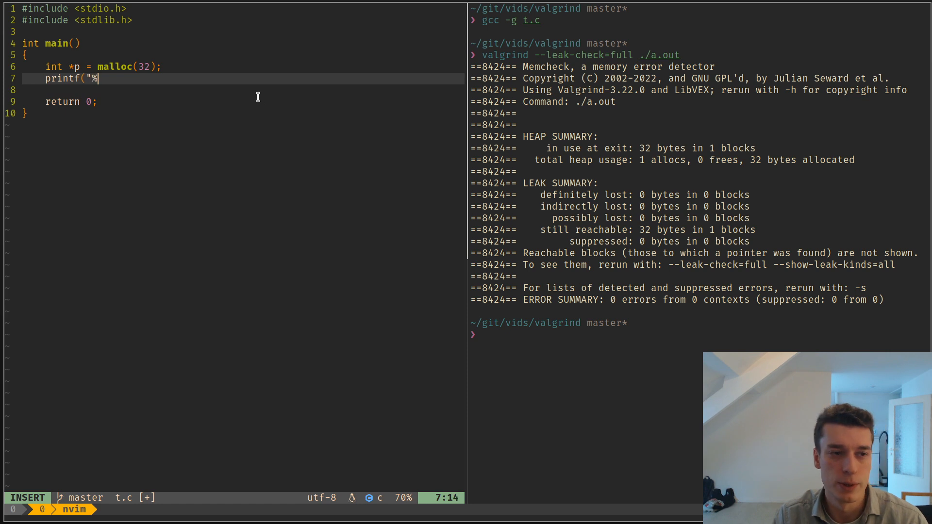
{"action": "key", "text": "Escape"}
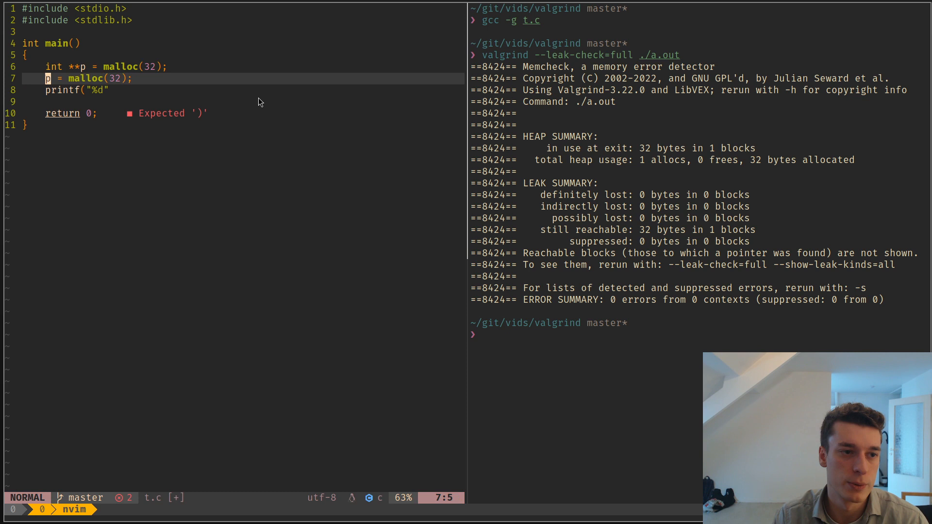
{"action": "key", "text": "i"}
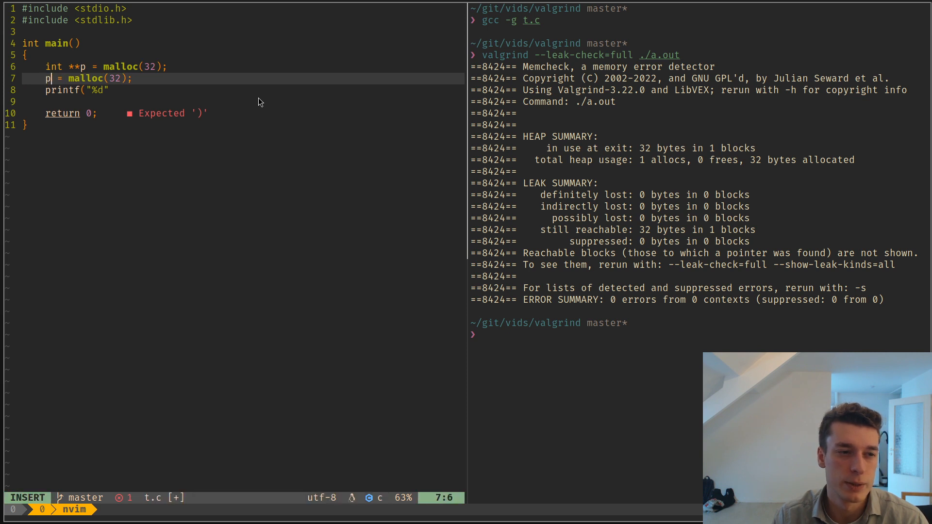
{"action": "key", "text": "Escape"}
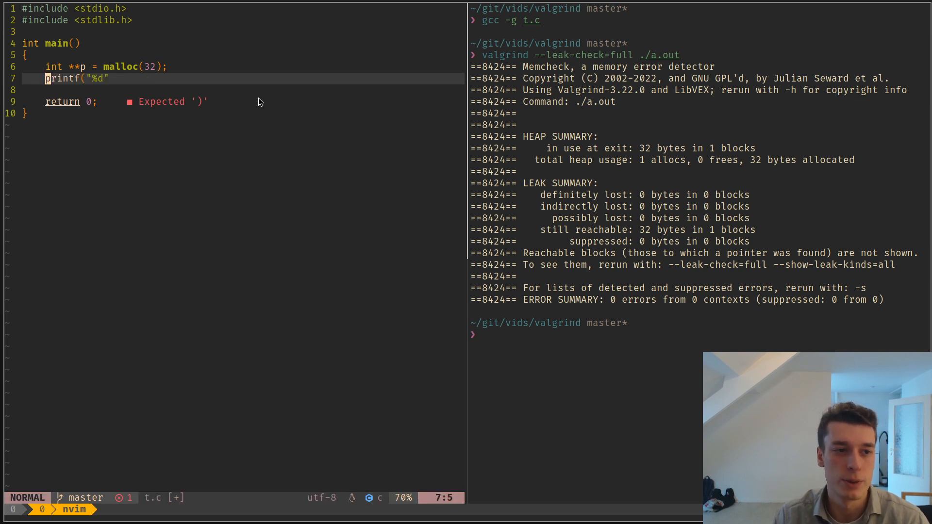
Complete `printf("%d", p[0][0]);` reading through the double pointer p
{"action": "key", "text": "k"}
{"action": "type", "text": ","}
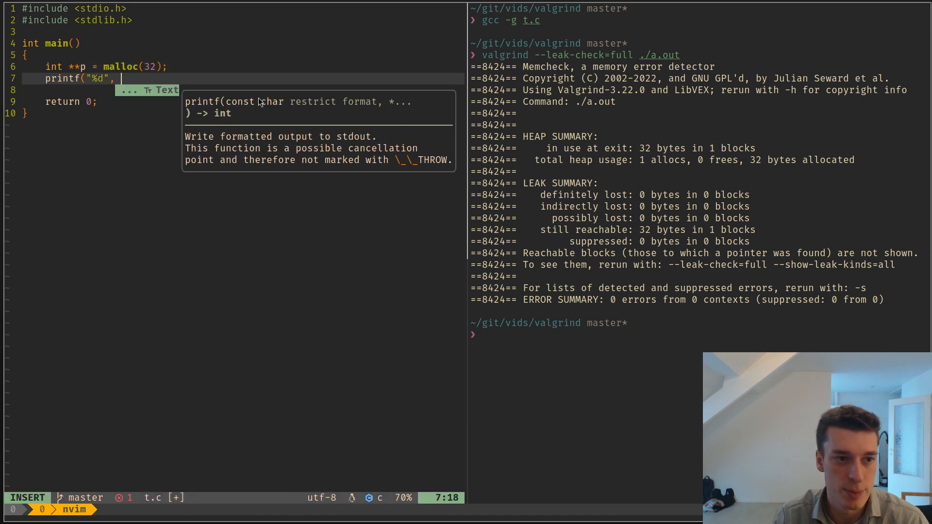
{"action": "type", "text": "p[0][0]"}
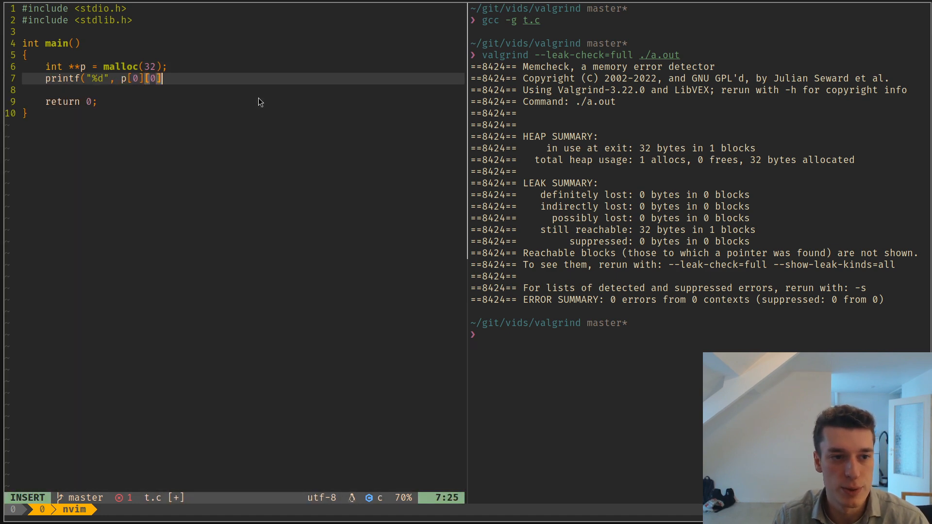
{"action": "key", "text": "Escape"}
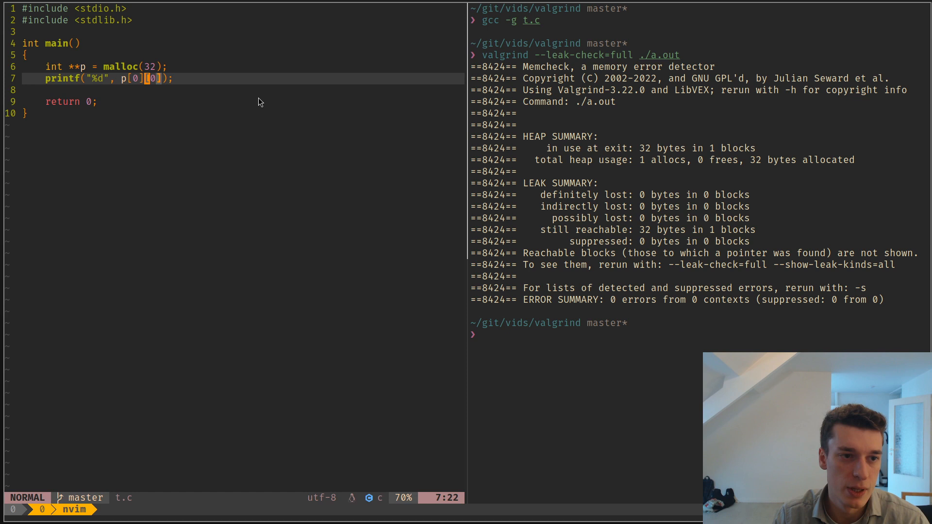
{"action": "key", "text": "v"}
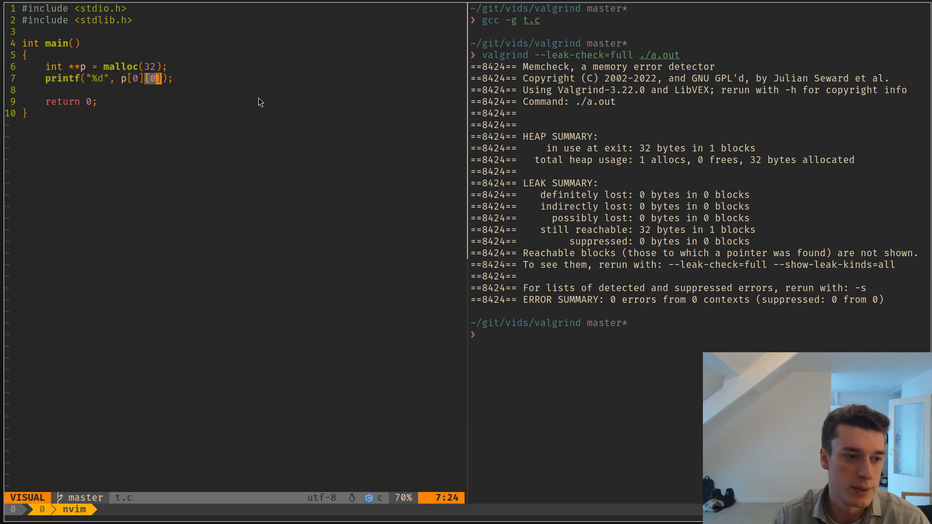
{"action": "key", "text": "Escape"}
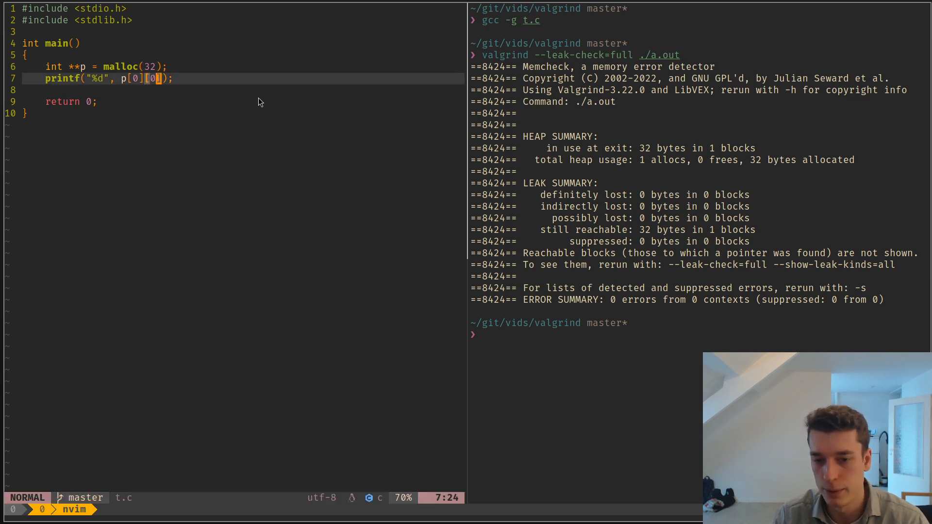
Switch to the shell pane and recompile t.c with gcc -g before rerunning valgrind
{"action": "key", "text": "ctrl+l"}
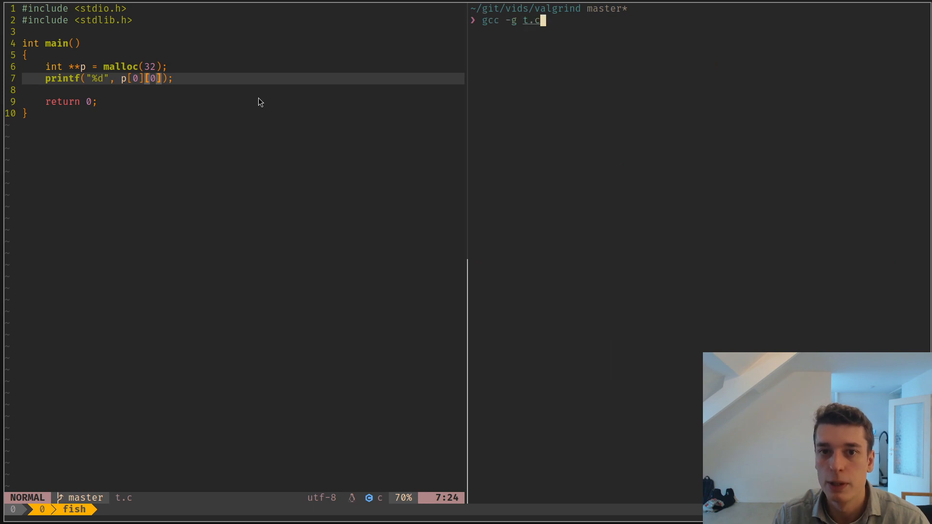
{"action": "key", "text": "Return"}
{"action": "type", "text": "p[0][0"}
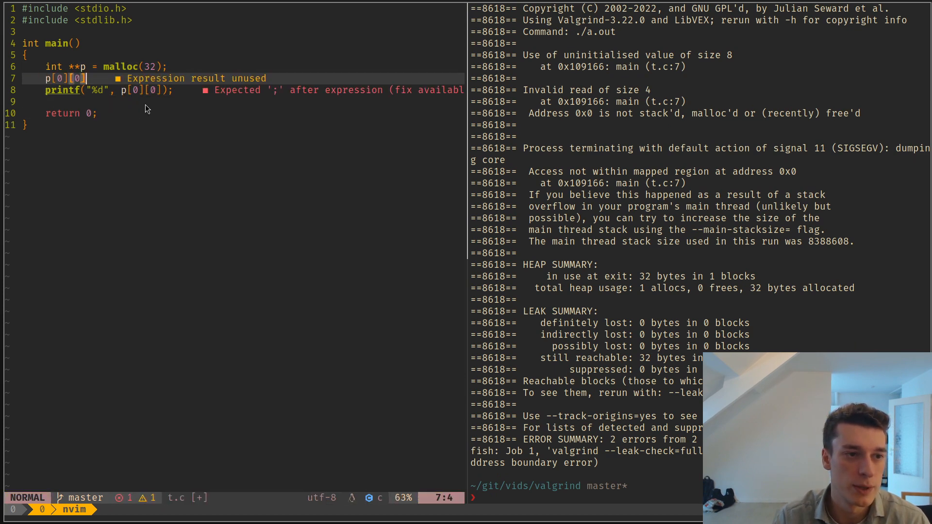
Assign 1 to p[0][0] on line 7 and rerun valgrind, which reports an invalid write at t.c:7
{"action": "type", "text": "= 1;"}
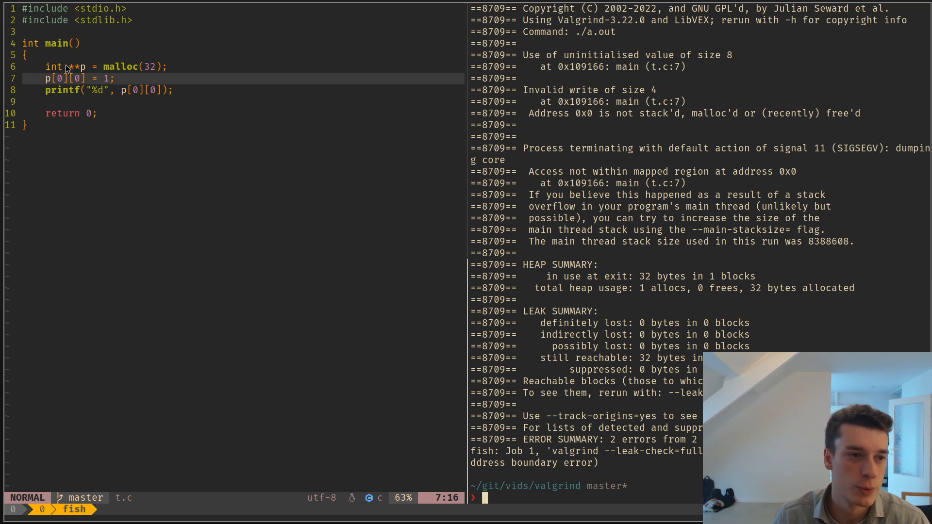
{"action": "key", "text": "v"}
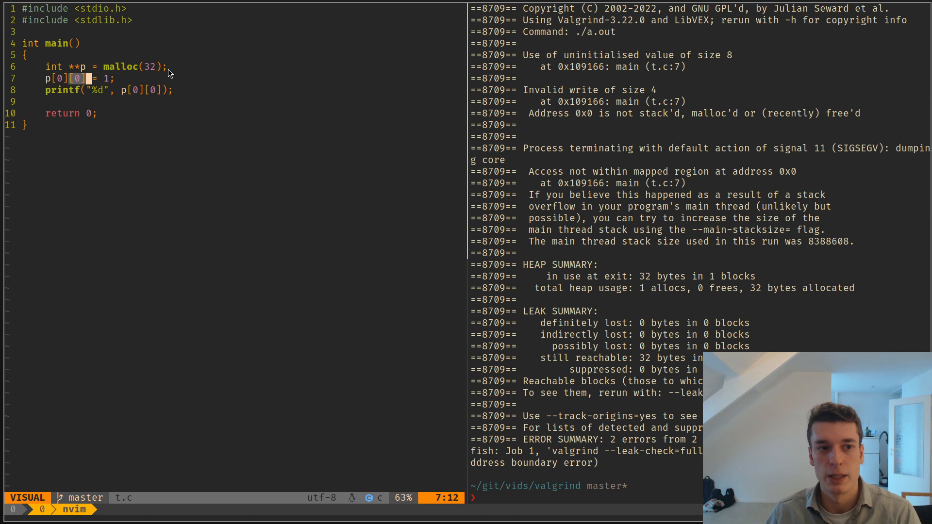
{"action": "mouse_move", "coordinate": [769, 258]}
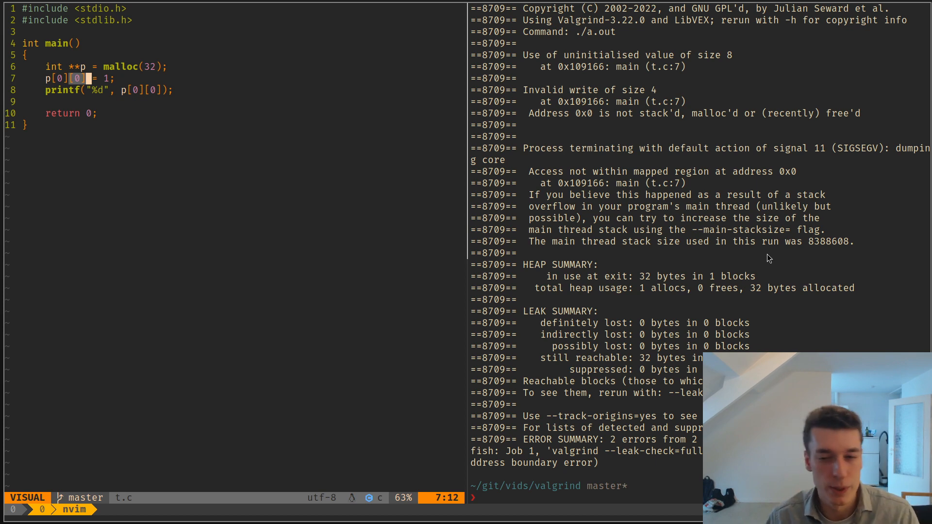
{"action": "mouse_move", "coordinate": [726, 77]}
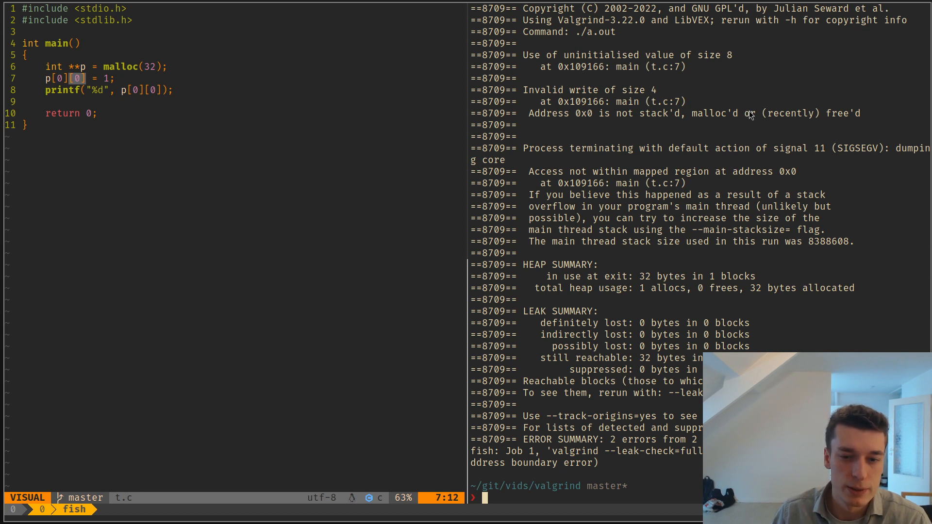
{"action": "mouse_move", "coordinate": [781, 127]}
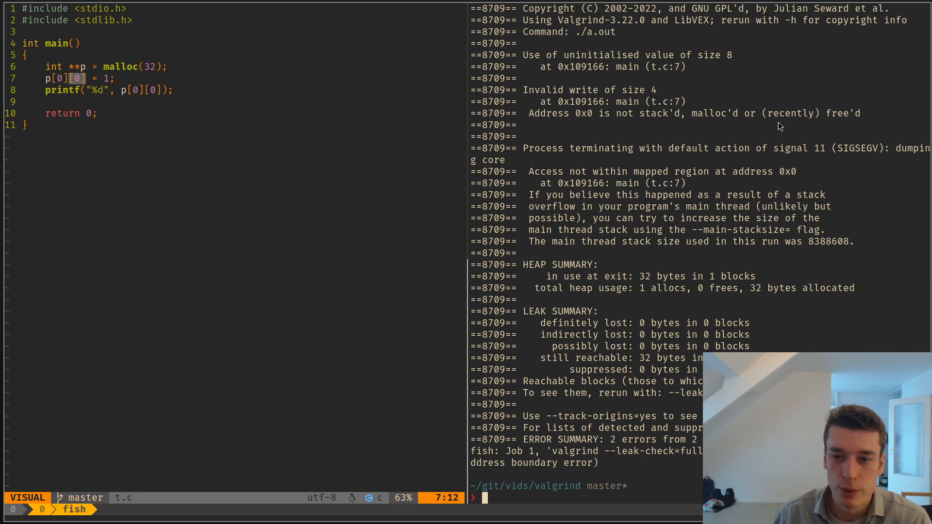
{"action": "mouse_move", "coordinate": [526, 92]}
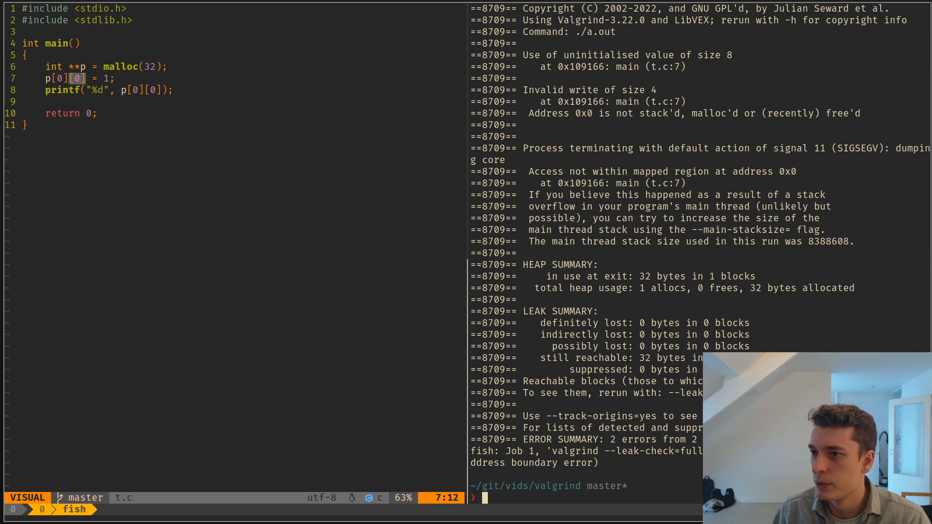
{"action": "mouse_move", "coordinate": [914, 81]}
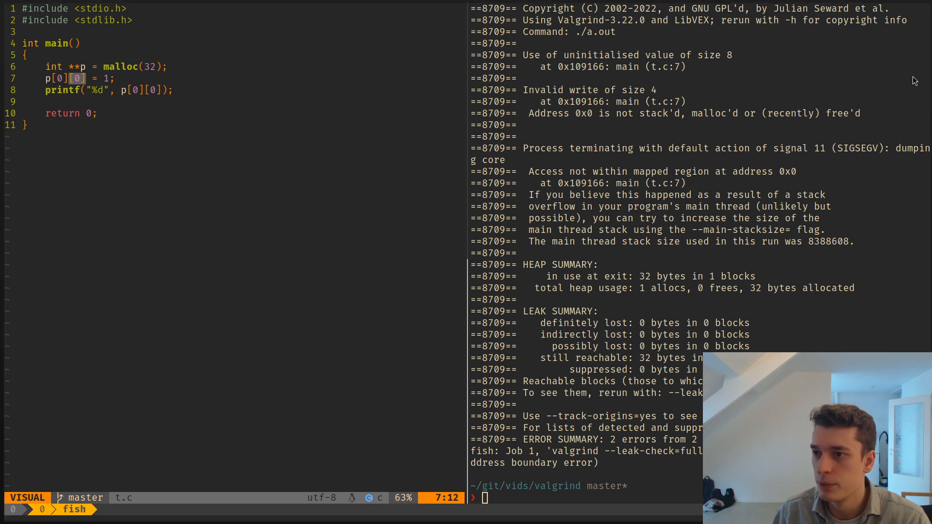
{"action": "mouse_move", "coordinate": [525, 194]}
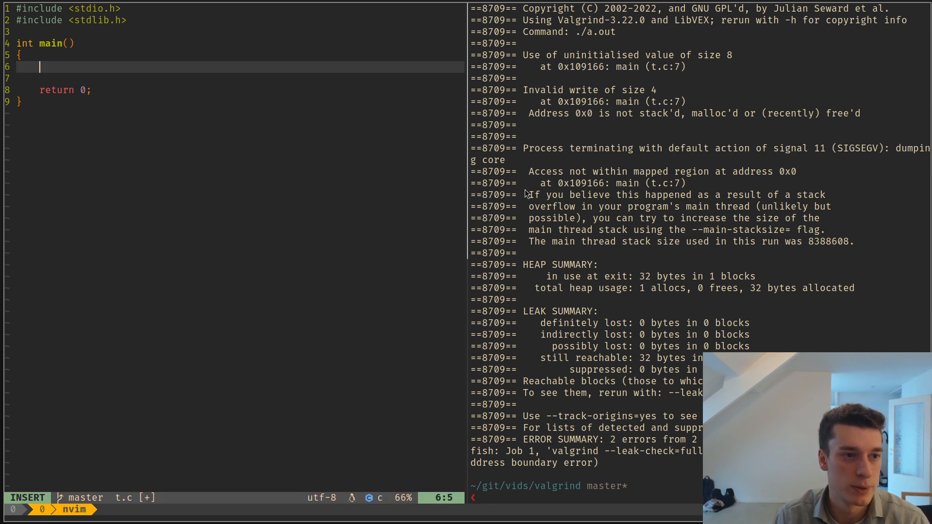
Write FILE *f = fopen("/etc/hosts", "r"); as main's only statement
{"action": "type", "text": "FILE 8"}
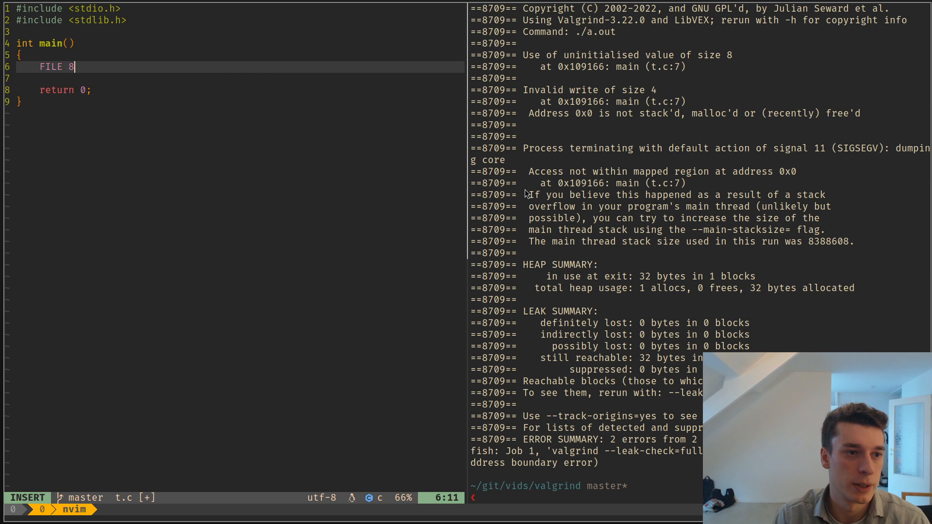
{"action": "type", "text": "*f"}
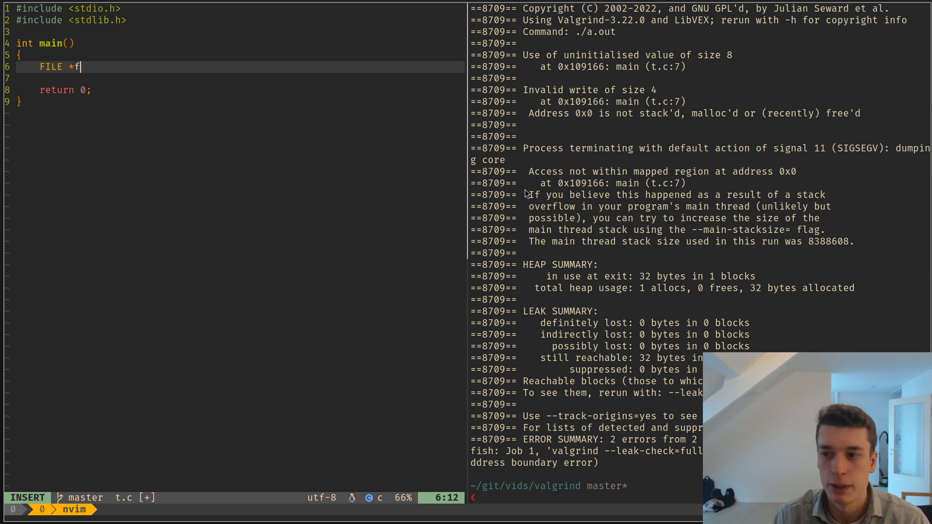
{"action": "type", "text": "="}
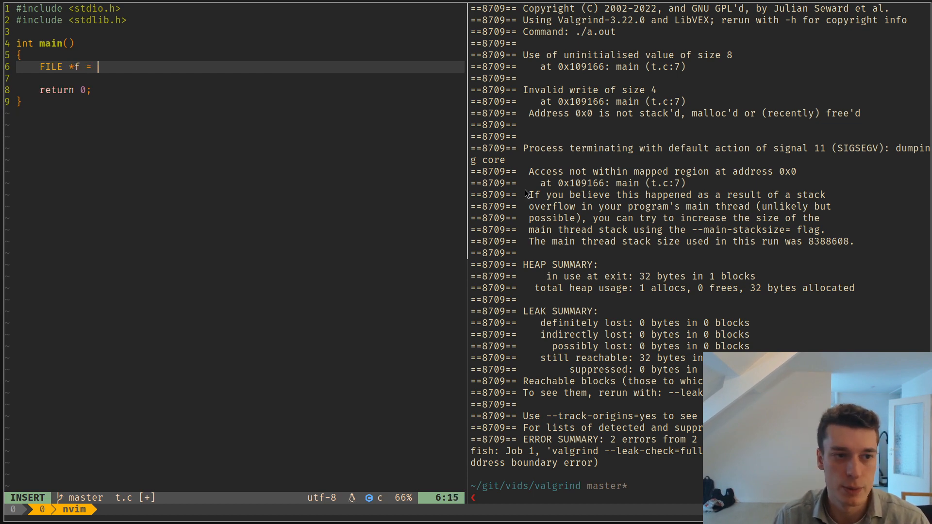
{"action": "type", "text": "fopen(\"/etc/hosts\", \"r\");"}
{"action": "left_click", "coordinate": [587, 498]}
{"action": "type", "text": "valgrind --leak-check=full ./a.out"}
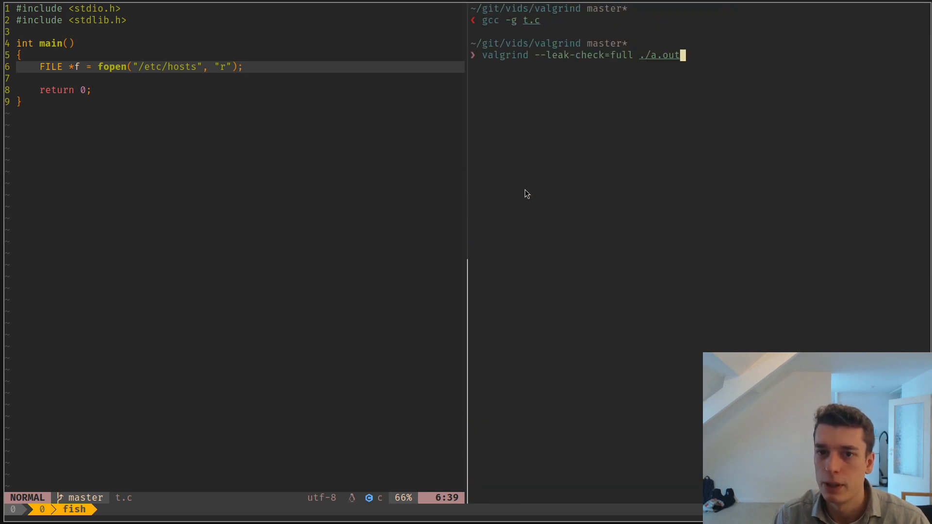
Run valgrind on the fopen program, reporting 472 bytes still reachable and no errors
{"action": "key", "text": "Return"}
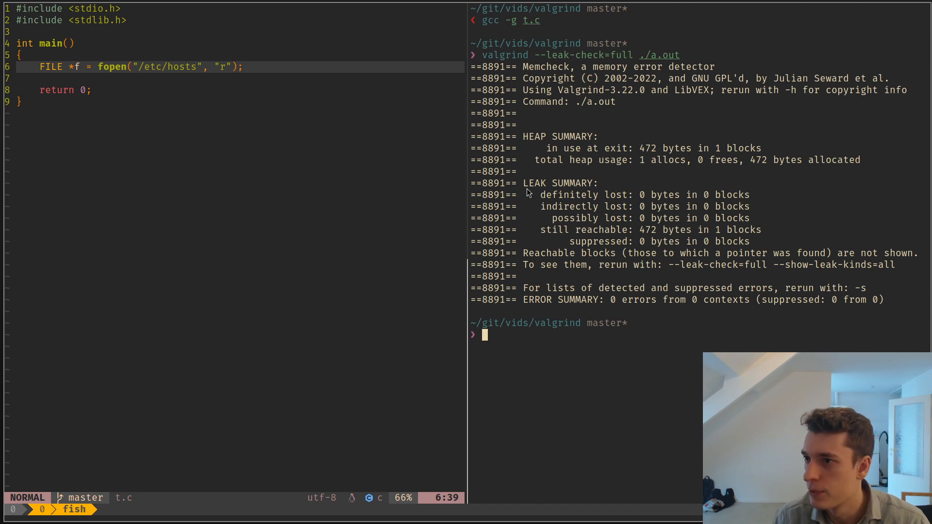
{"action": "mouse_move", "coordinate": [634, 308]}
{"action": "type", "text": "valgrind --leak-check=full ./a.out"}
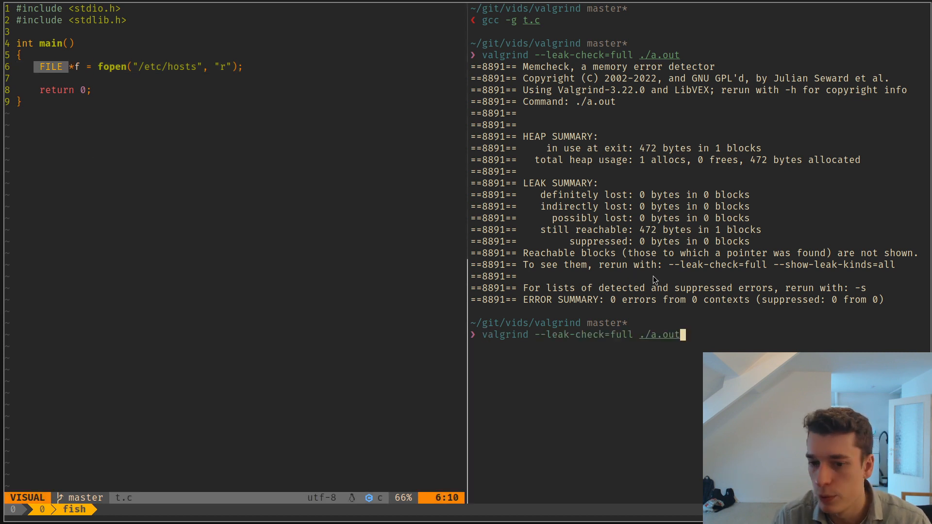
{"action": "type", "text": "--track-fds"}
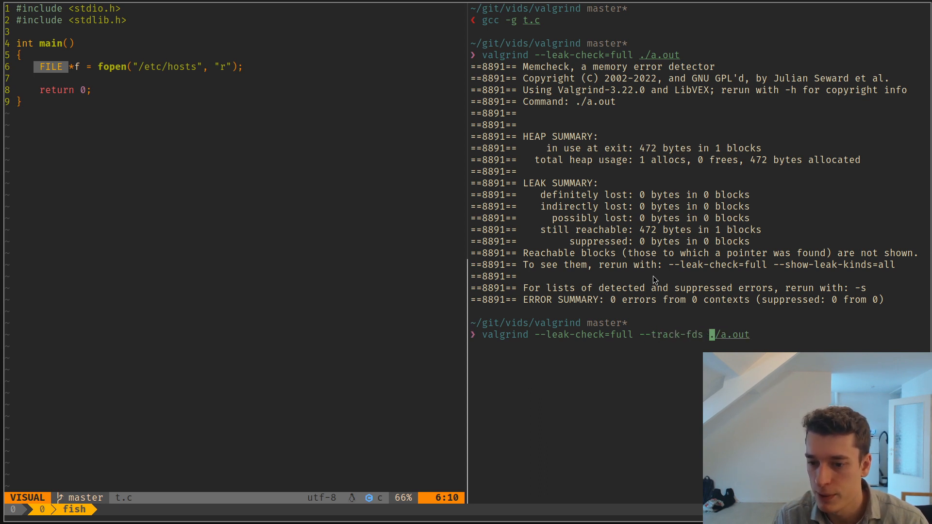
Run valgrind with --track-fds=yes, showing fd 3 on /etc/hosts left open at t.c:6
{"action": "key", "text": "Return"}
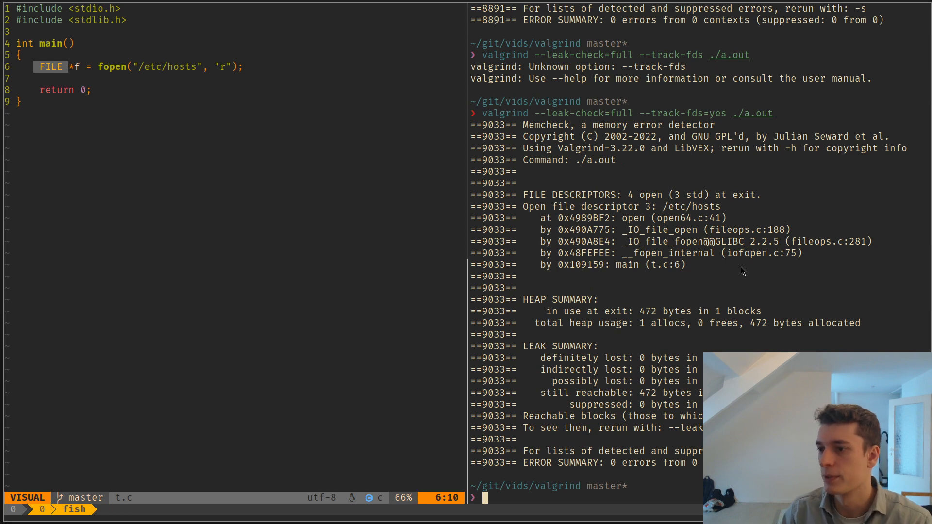
{"action": "mouse_move", "coordinate": [725, 270]}
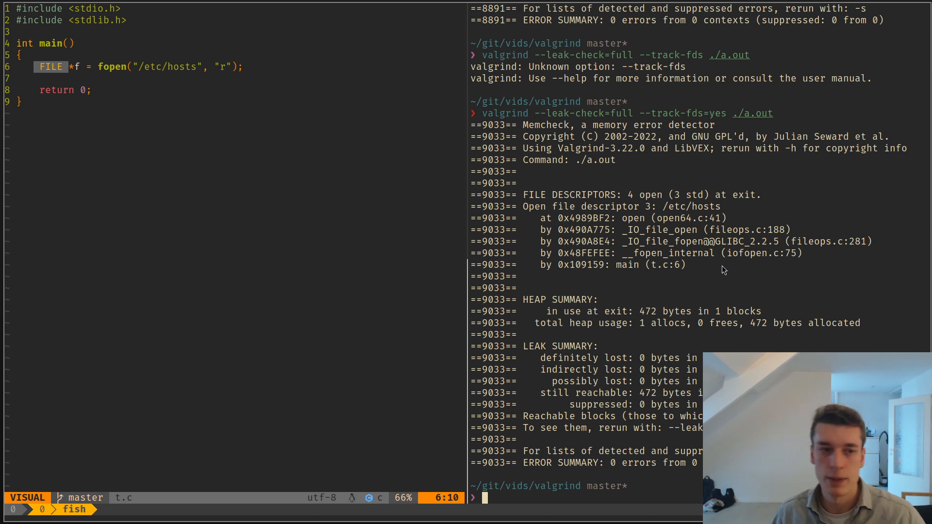
{"action": "key", "text": "Escape"}
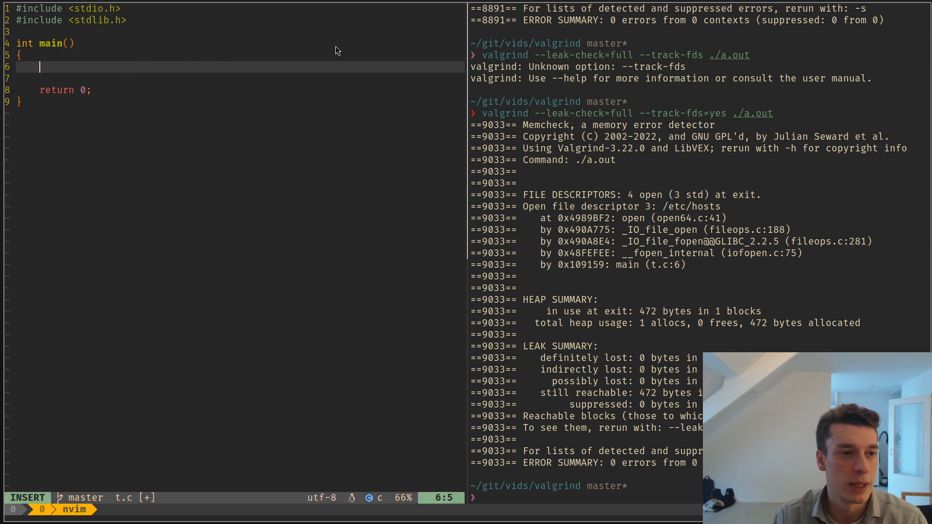
Write int *p = malloc(32); on line 6 and recompile with gcc -g t.c
{"action": "type", "text": "int *p"}
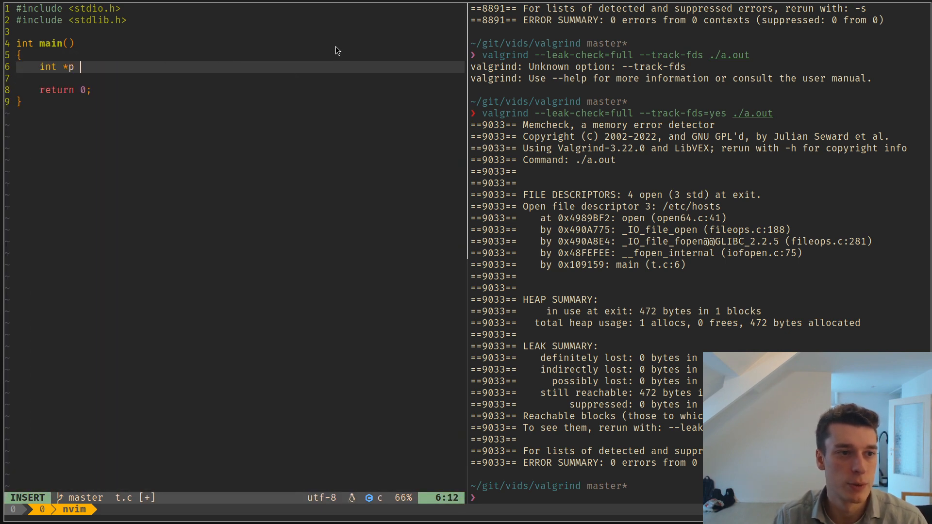
{"action": "type", "text": "= malloc(32);"}
{"action": "left_click", "coordinate": [585, 497]}
{"action": "type", "text": "valgrind --leak-check=full ./a.out"}
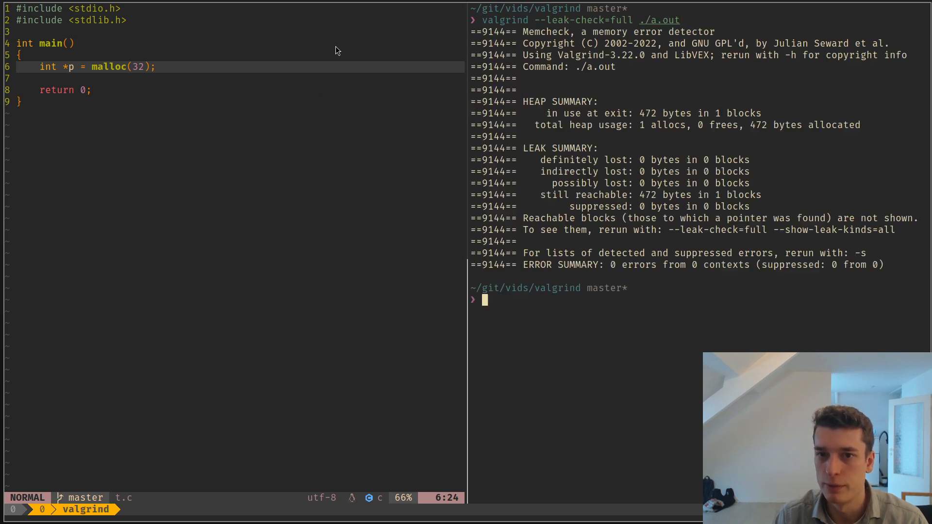
{"action": "mouse_move", "coordinate": [350, 45]}
{"action": "type", "text": "gcc -g t.c"}
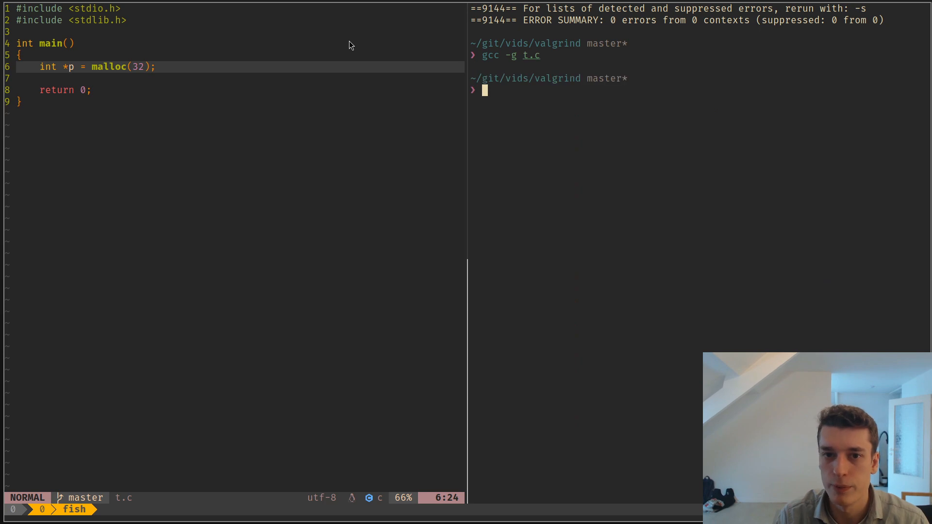
{"action": "key", "text": "ctrl+r"}
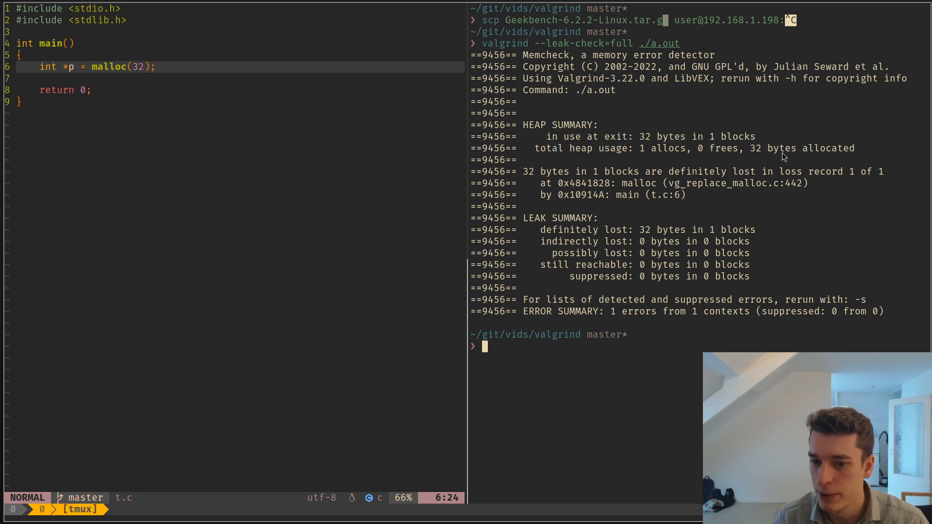
Run valgrind --trace-children=yes on sh -c './a.out', reporting 32 bytes definitely lost at t.c:6
{"action": "key", "text": "Up"}
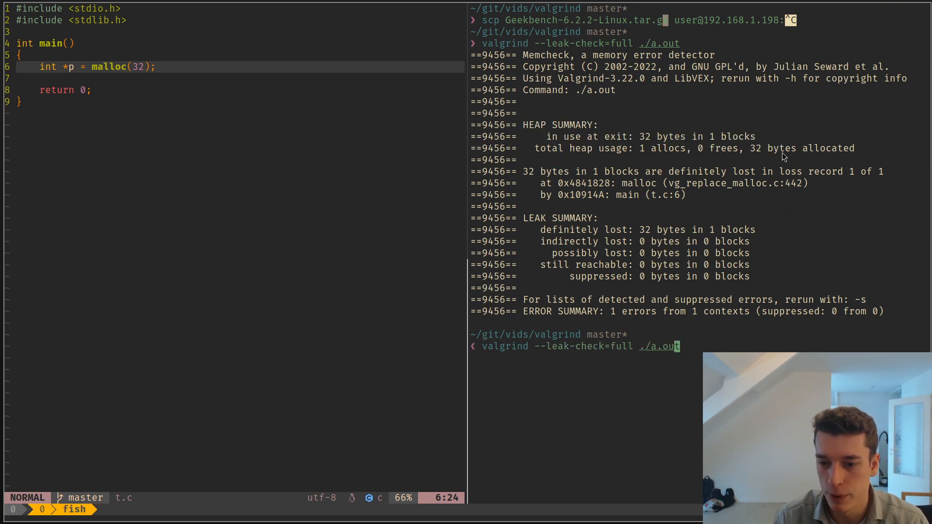
{"action": "type", "text": "sh -c '"}
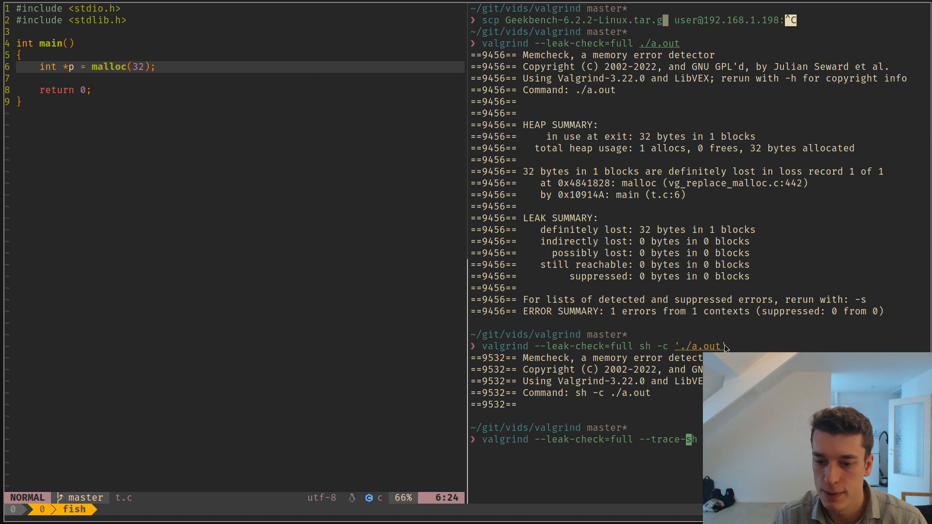
{"action": "type", "text": "chi"}
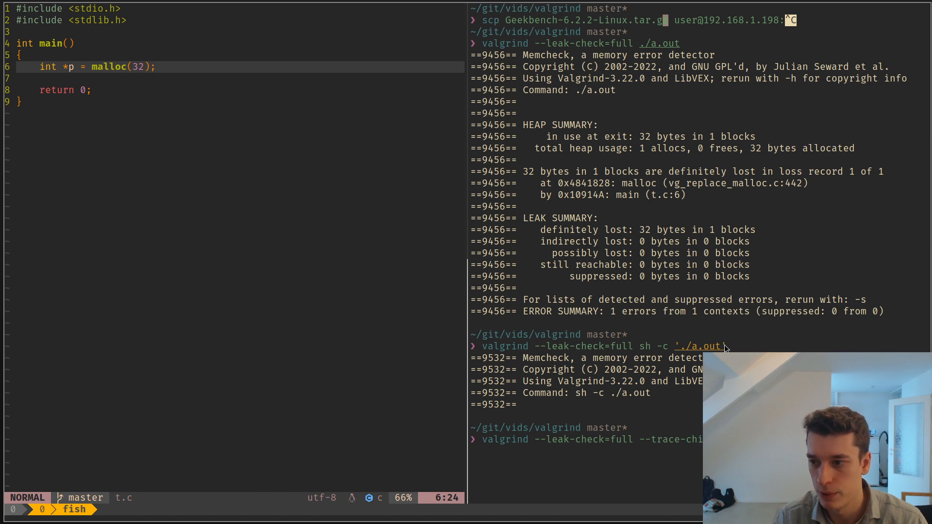
{"action": "key", "text": "Return"}
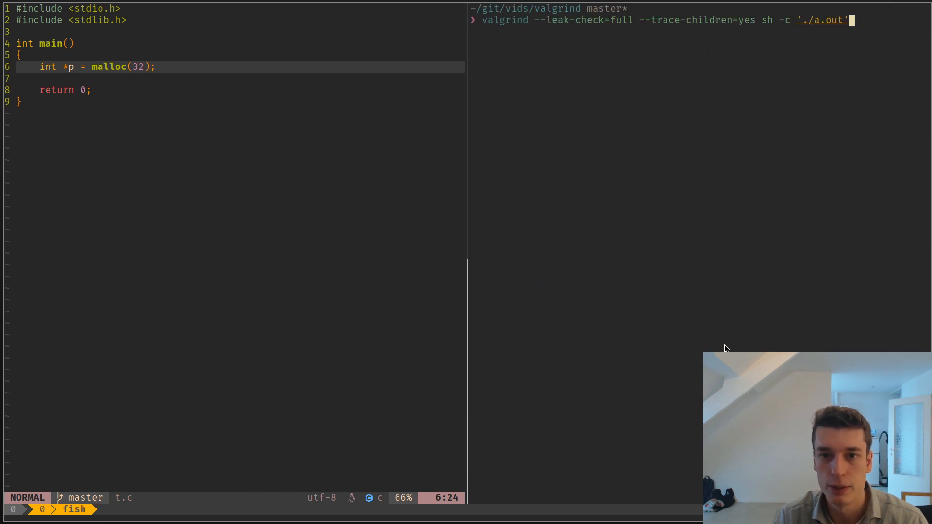
{"action": "key", "text": "Return"}
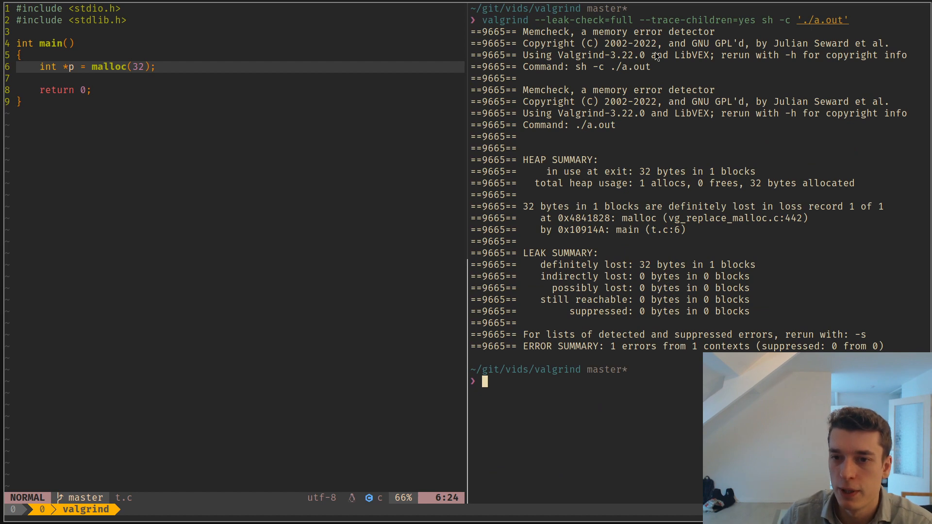
{"action": "mouse_move", "coordinate": [779, 27]}
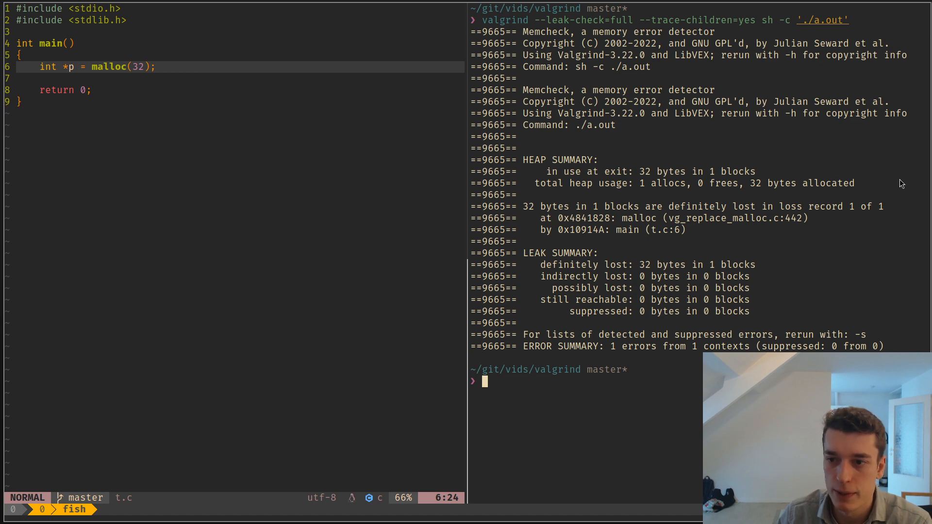
{"action": "mouse_move", "coordinate": [419, 253]}
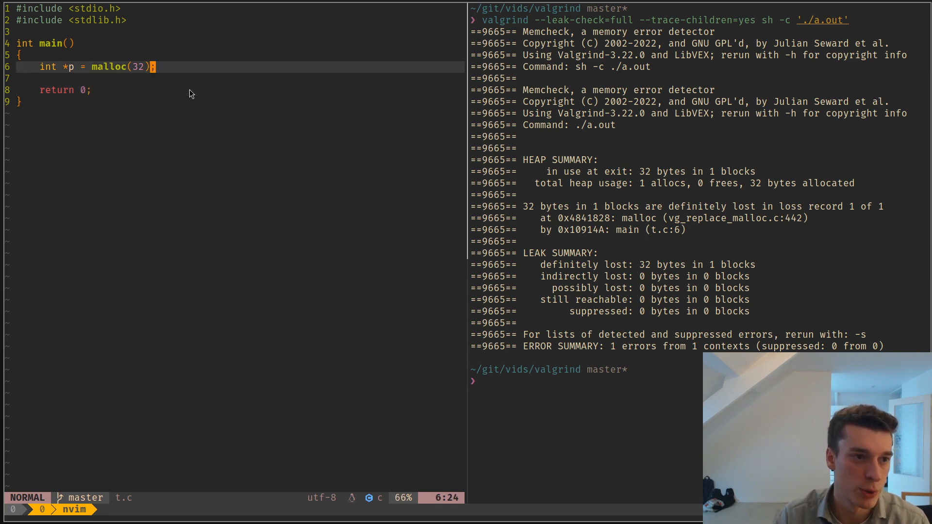
Try an execve/system call on line 7, then remove it leaving the line blank
{"action": "type", "text": "exec"}
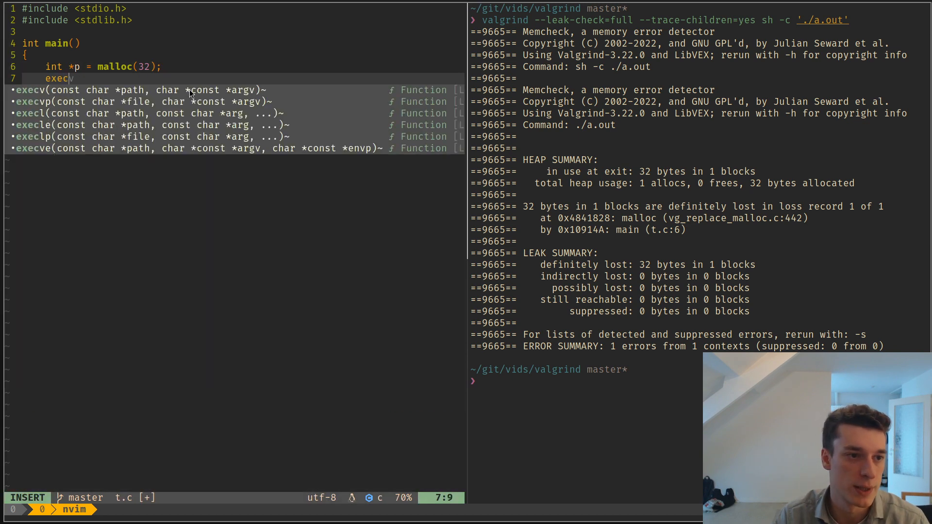
{"action": "type", "text": "ve"}
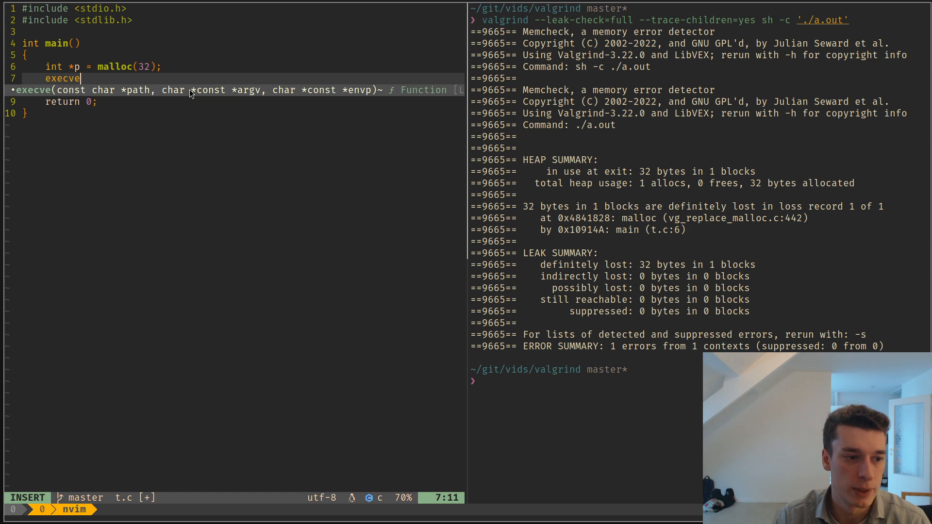
{"action": "key", "text": "Escape"}
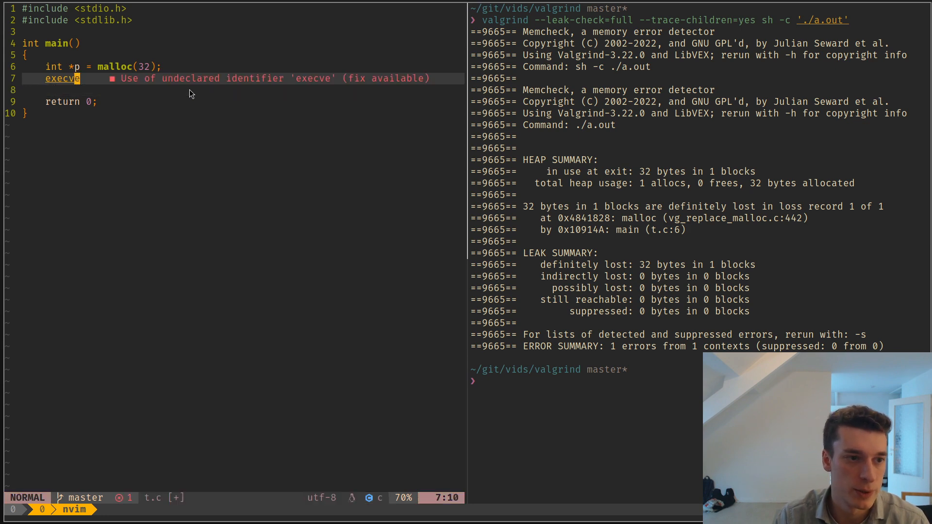
{"action": "type", "text": "system"}
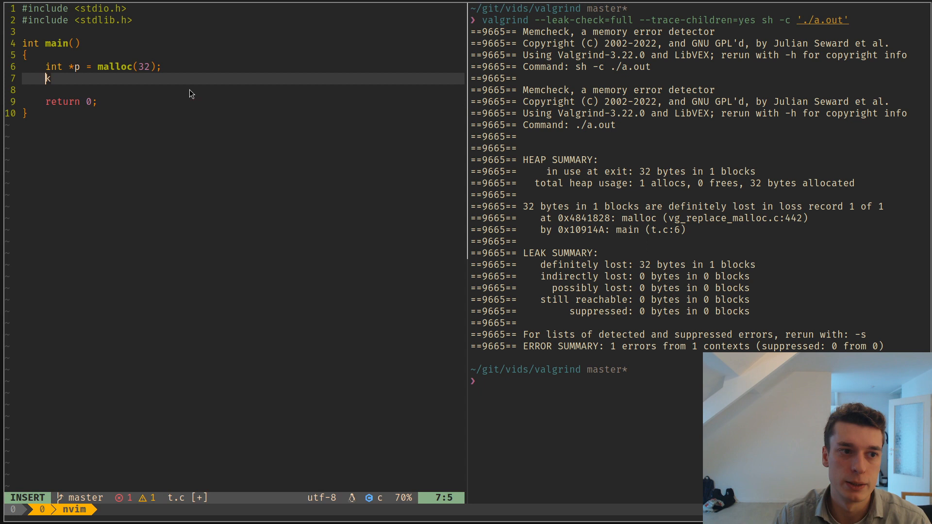
{"action": "key", "text": "Escape"}
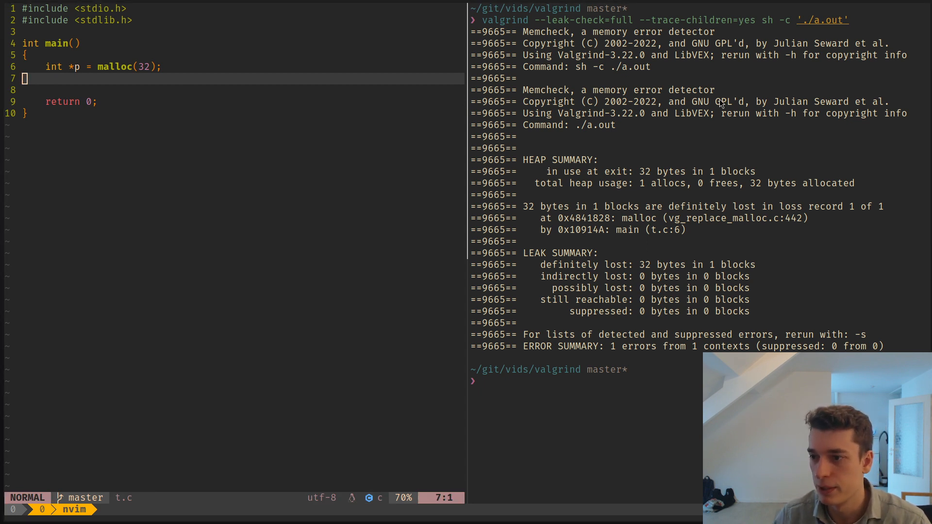
{"action": "mouse_move", "coordinate": [362, 181]}
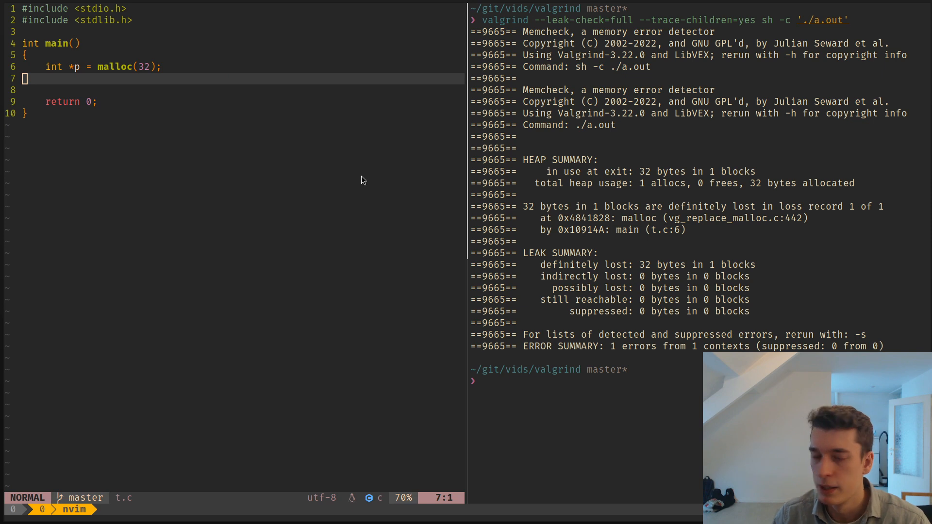
{"action": "mouse_move", "coordinate": [297, 112]}
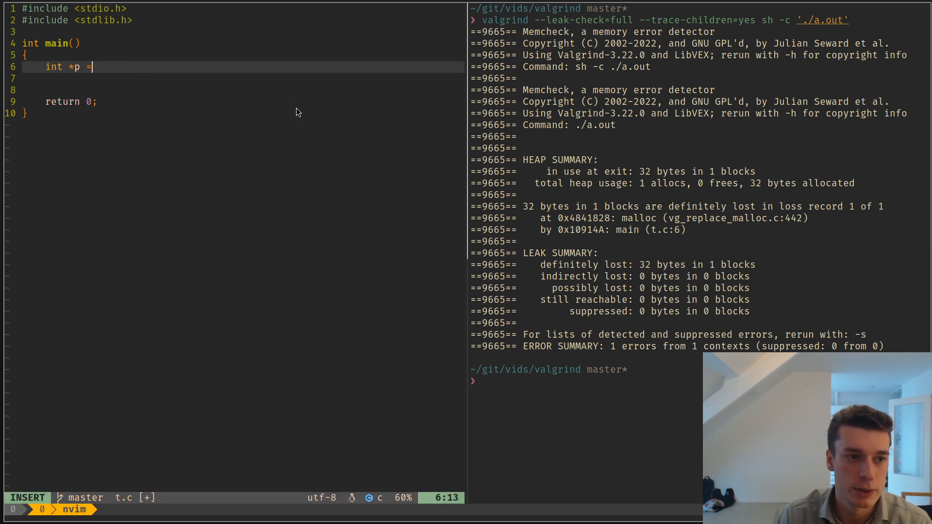
Declare uninitialised int *p, read it with int a = *p; and run valgrind, reporting use of uninitialised value at t.c:7
{"action": "key", "text": "BackSpace"}
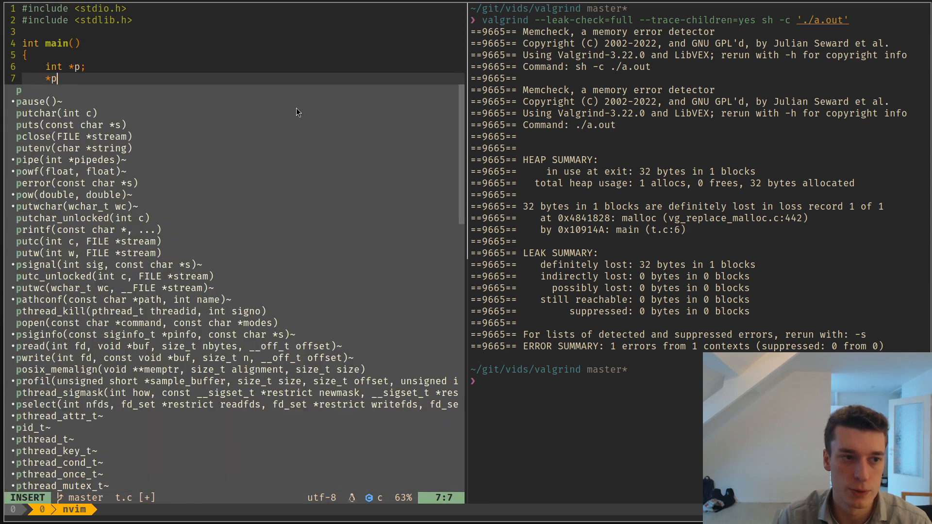
{"action": "key", "text": "Escape"}
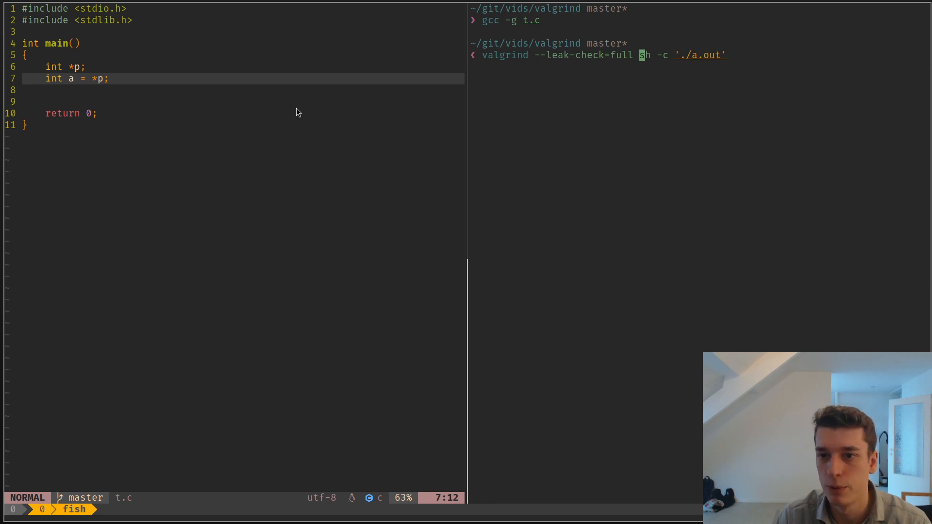
{"action": "key", "text": "Return"}
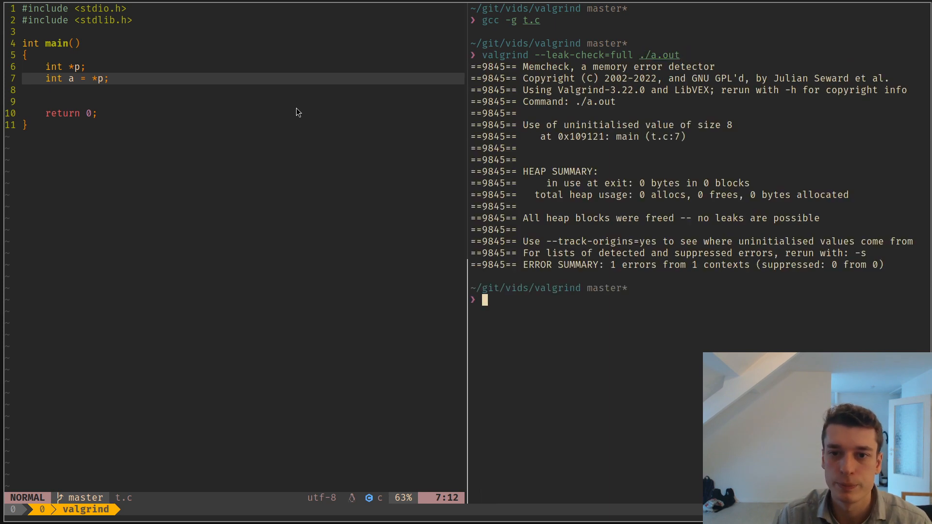
{"action": "mouse_move", "coordinate": [574, 101]}
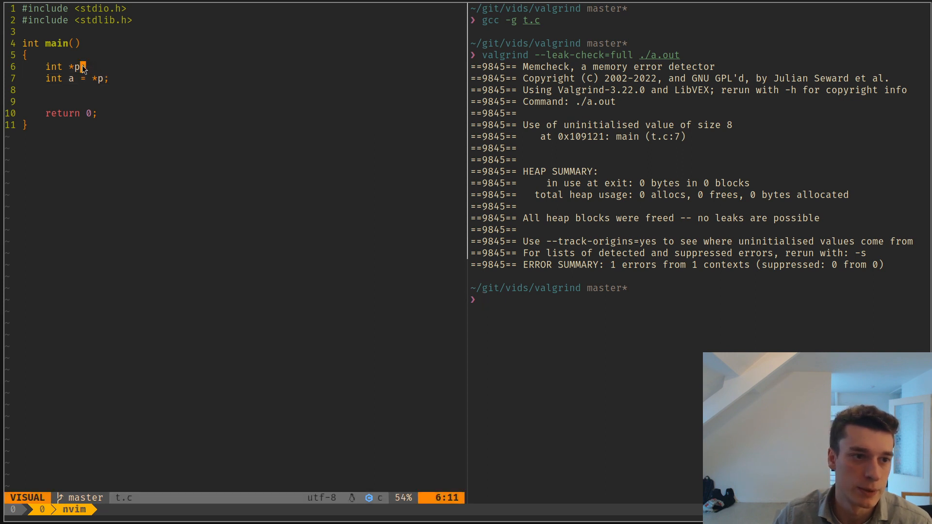
{"action": "key", "text": "0"}
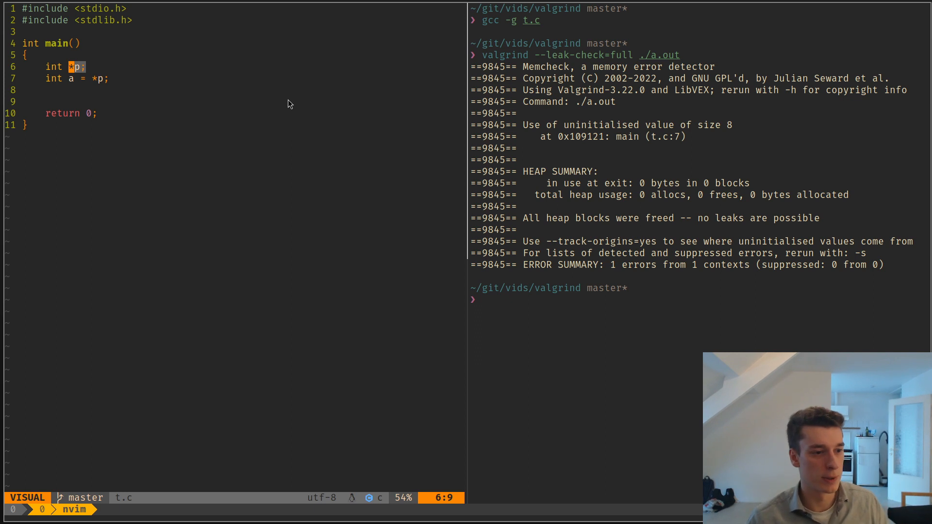
{"action": "mouse_move", "coordinate": [742, 326]}
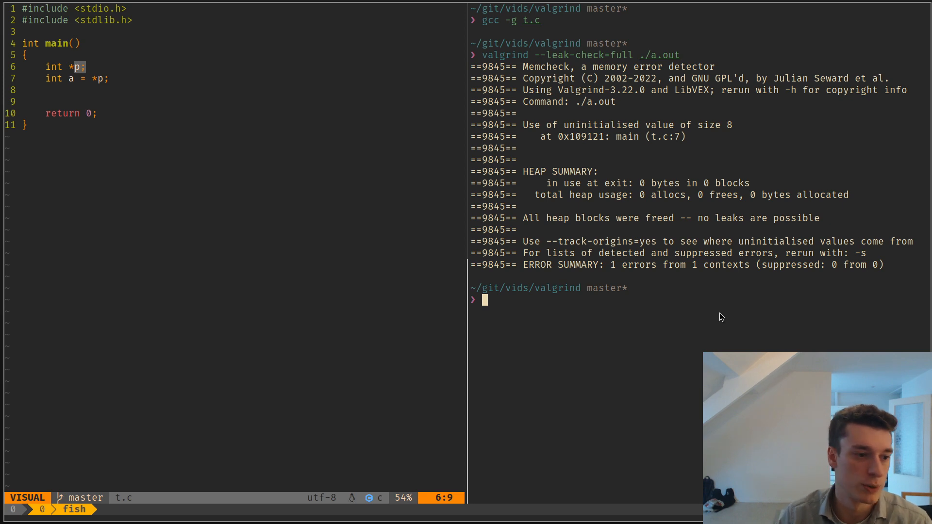
{"action": "type", "text": "man valgrind"}
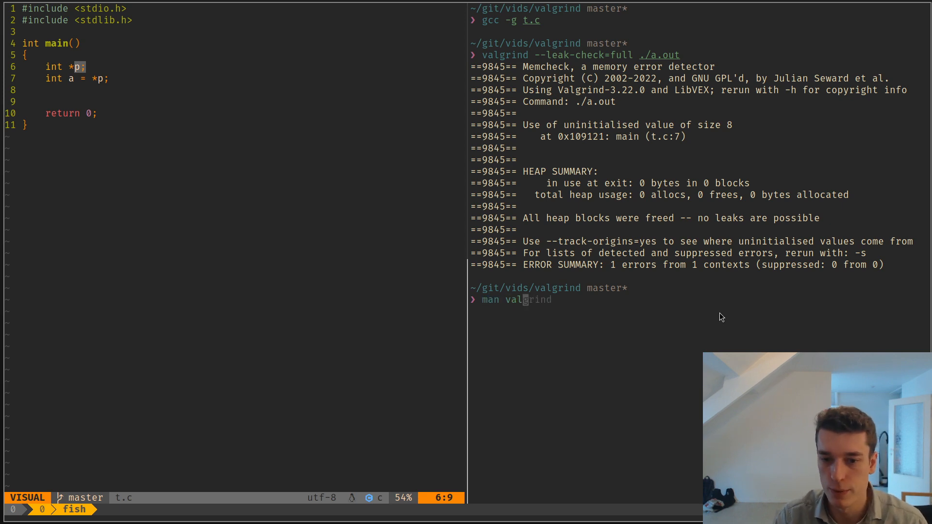
{"action": "key", "text": "Return"}
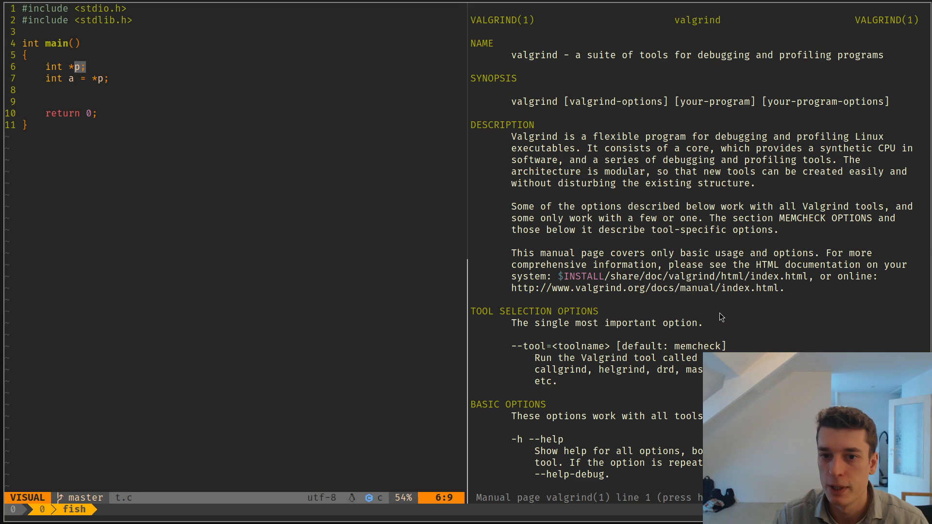
{"action": "scroll", "scroll_direction": "down", "scroll_amount": 3}
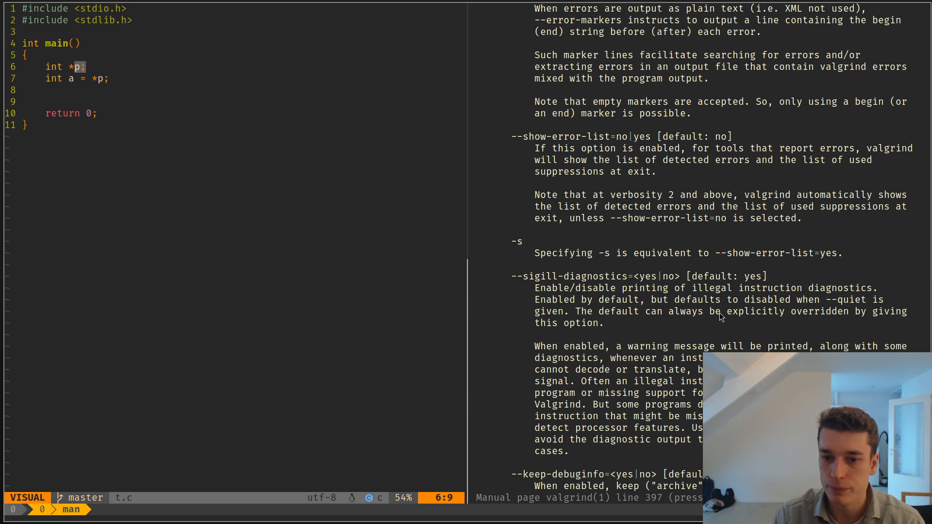
{"action": "scroll", "scroll_direction": "up", "scroll_amount": 3}
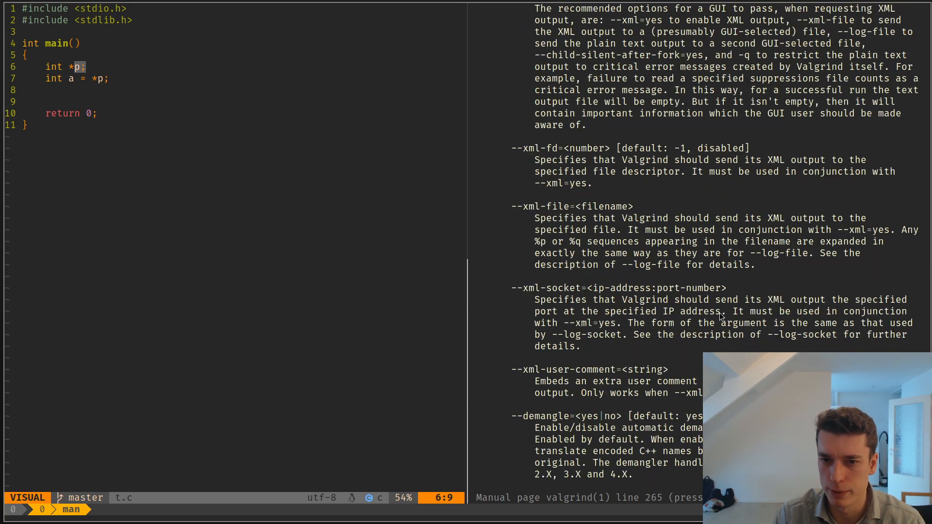
{"action": "scroll", "scroll_direction": "up", "scroll_amount": 3}
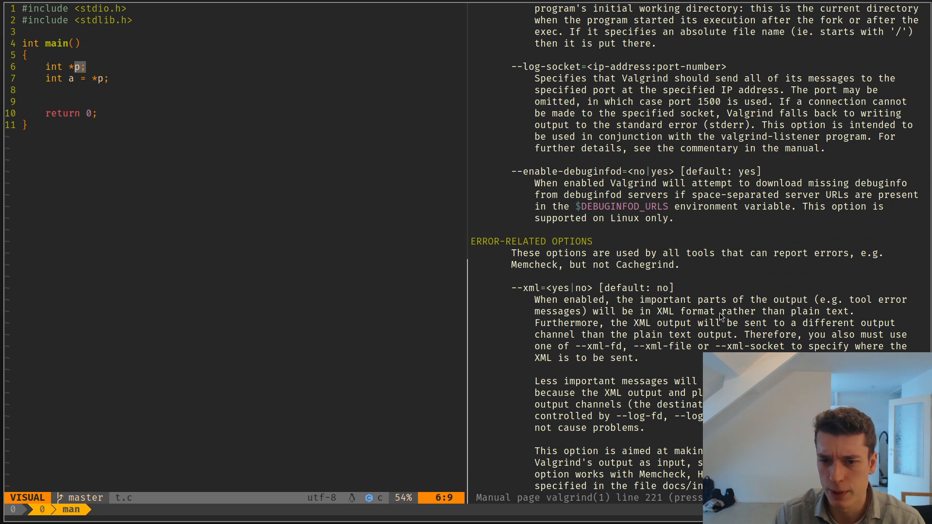
{"action": "scroll", "scroll_direction": "up", "scroll_amount": 3}
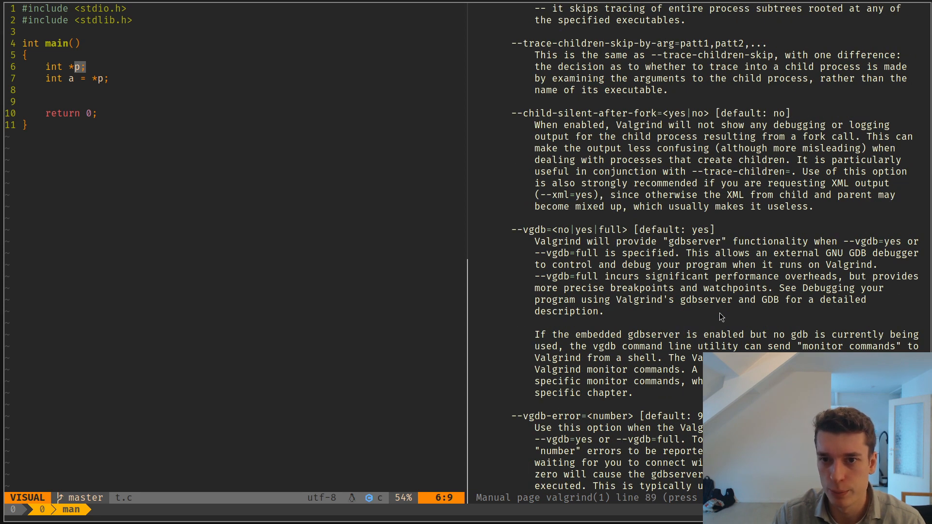
{"action": "scroll", "scroll_direction": "up", "scroll_amount": 3}
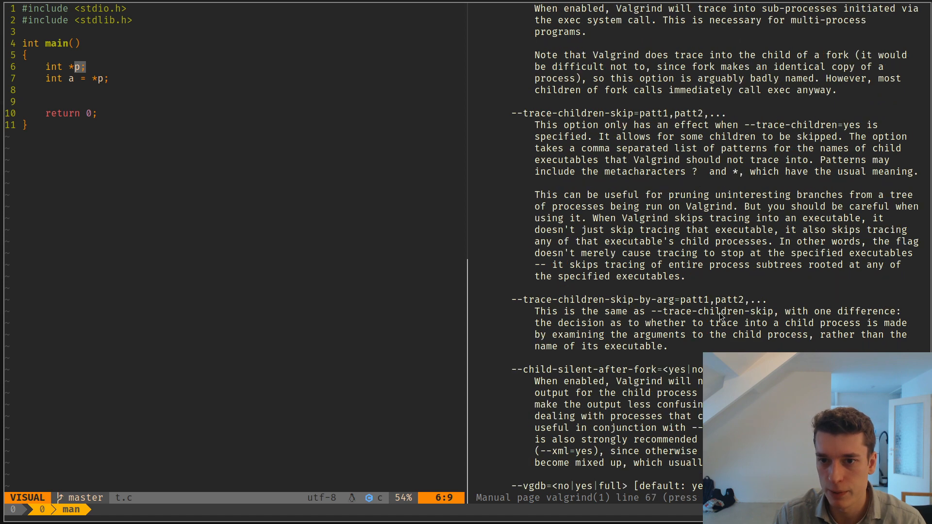
{"action": "key", "text": "g"}
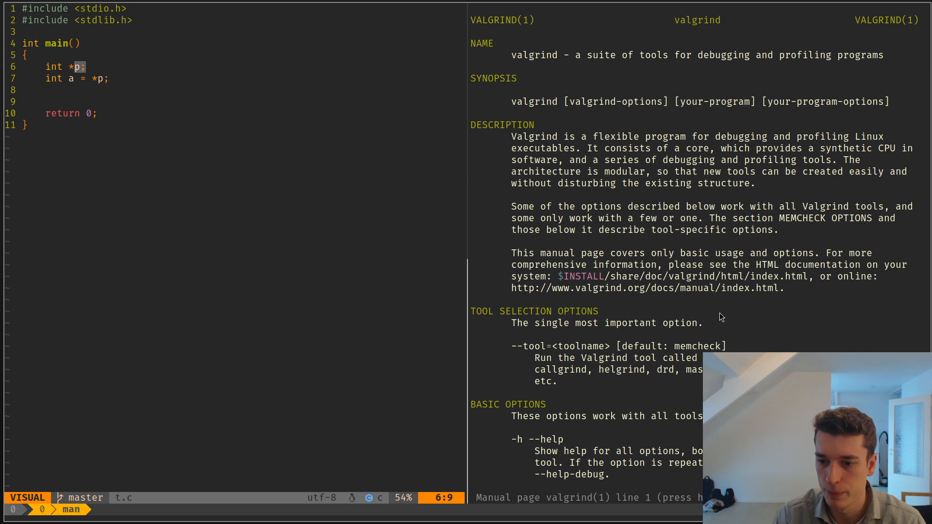
{"action": "key", "text": "q"}
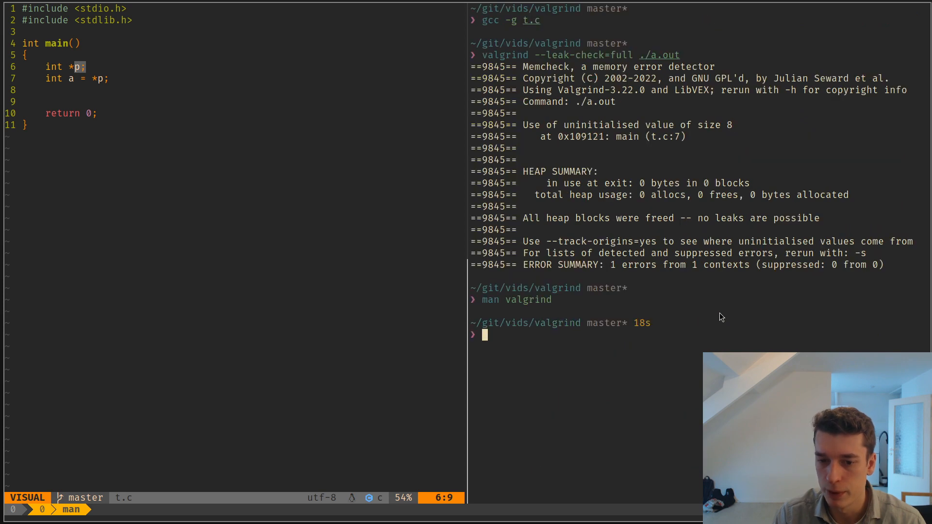